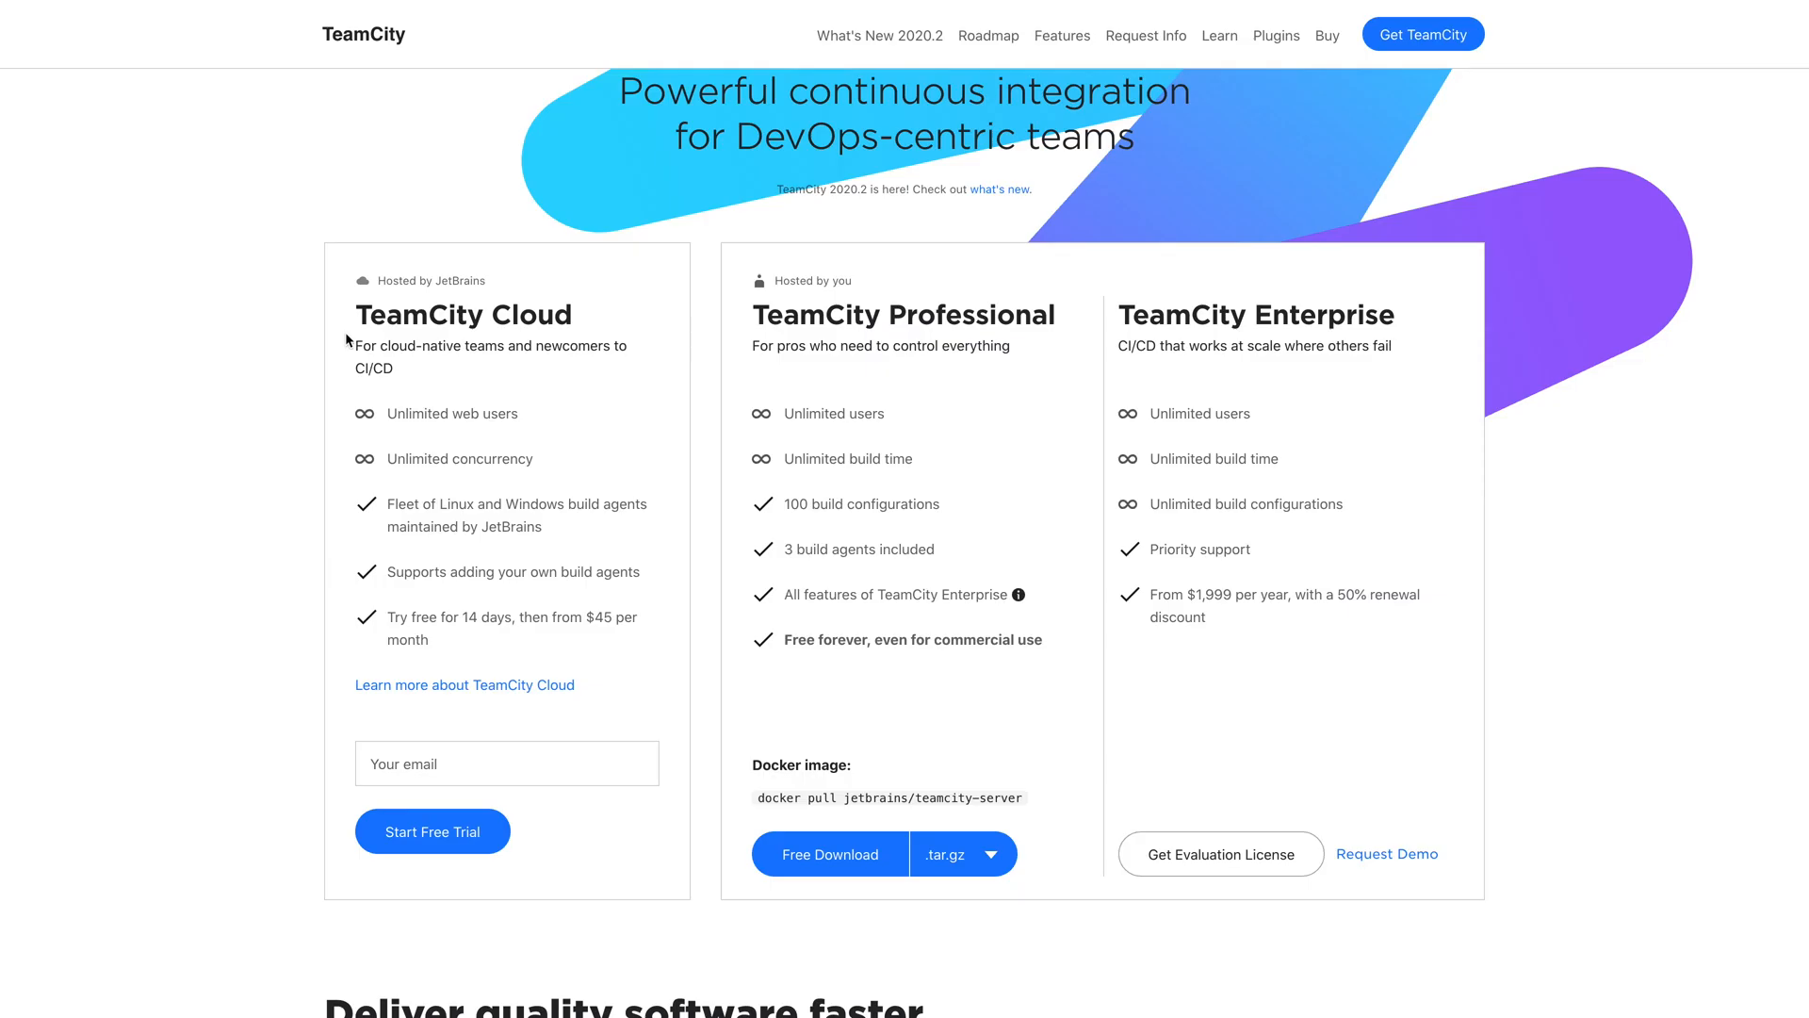
pyautogui.moveTo(577, 337)
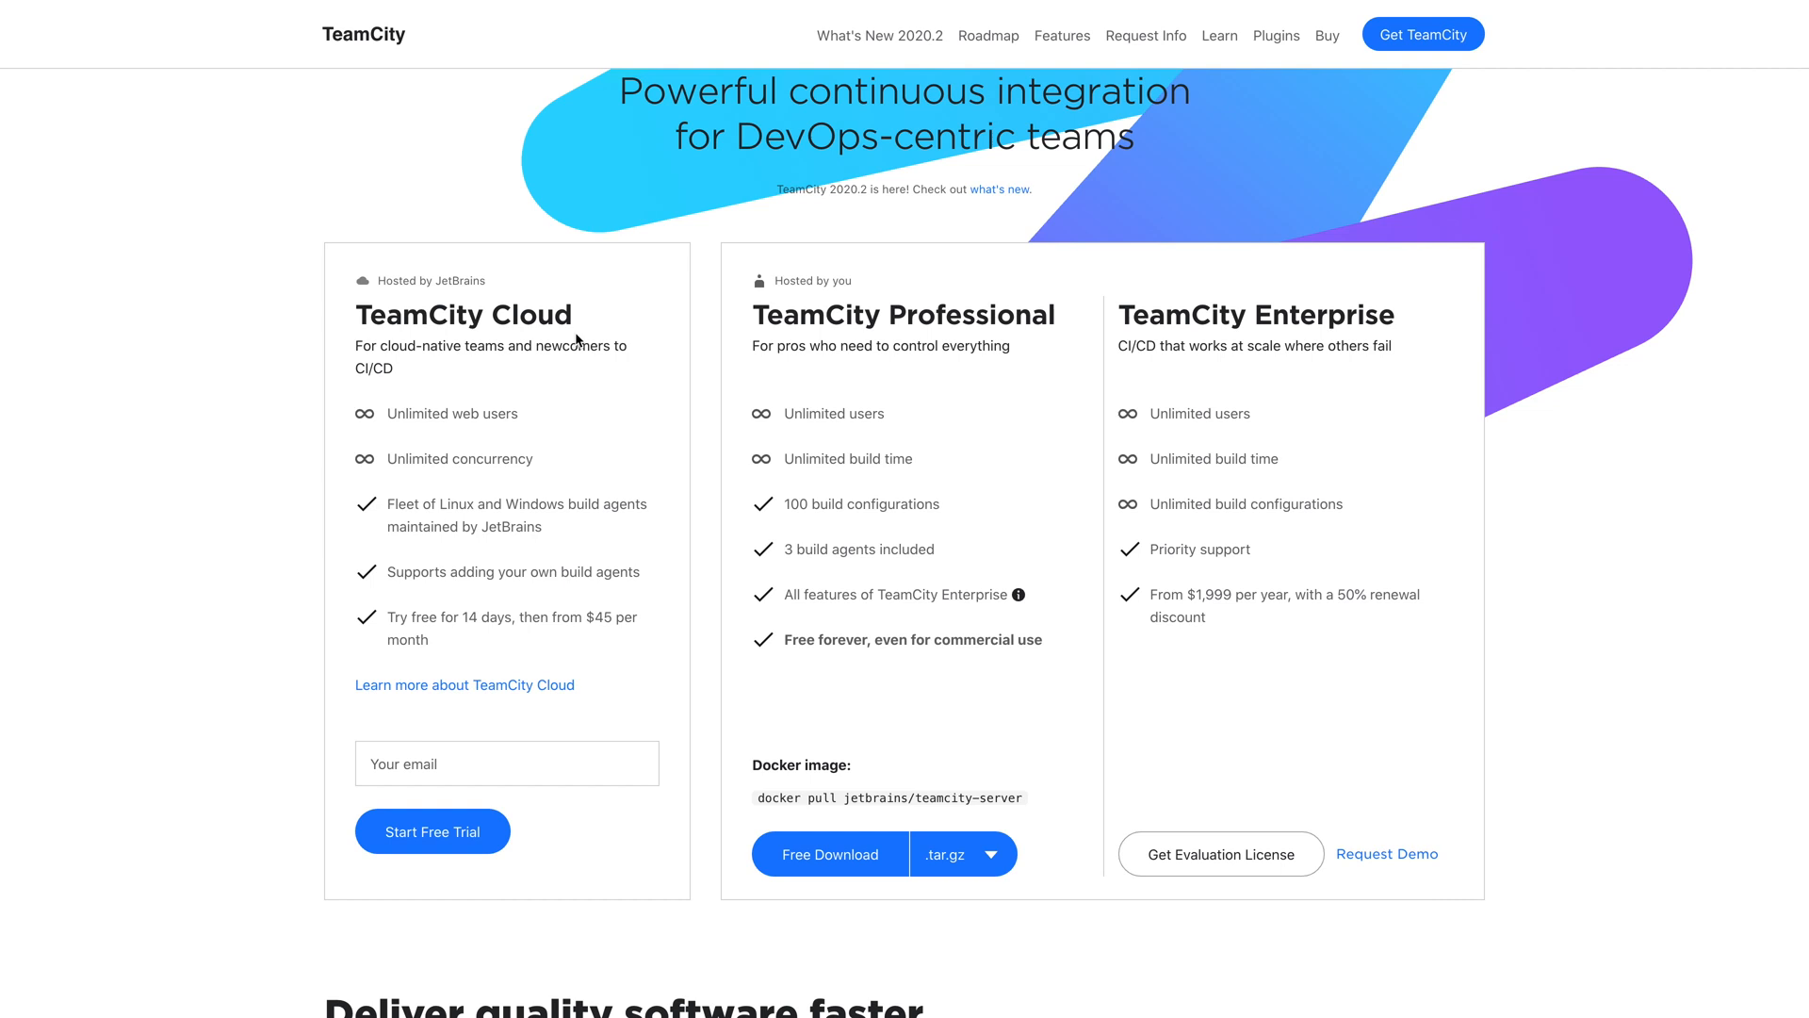
pyautogui.moveTo(370, 299)
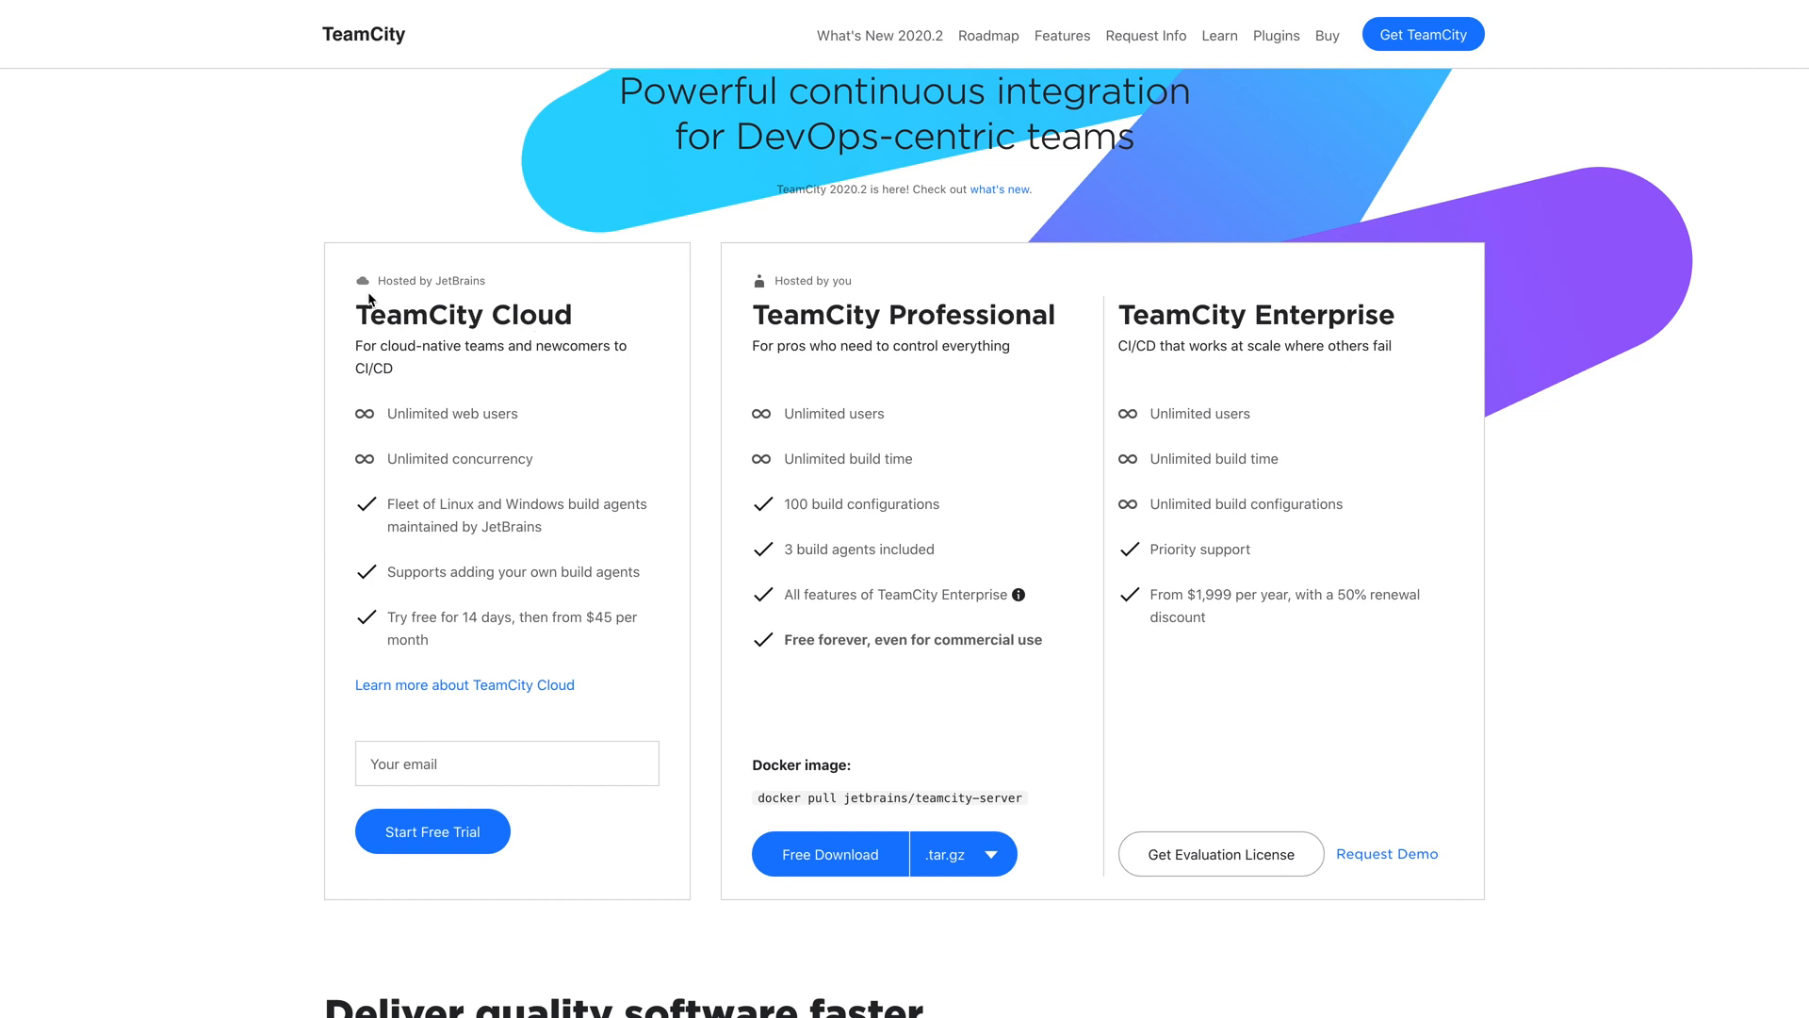
pyautogui.moveTo(491, 297)
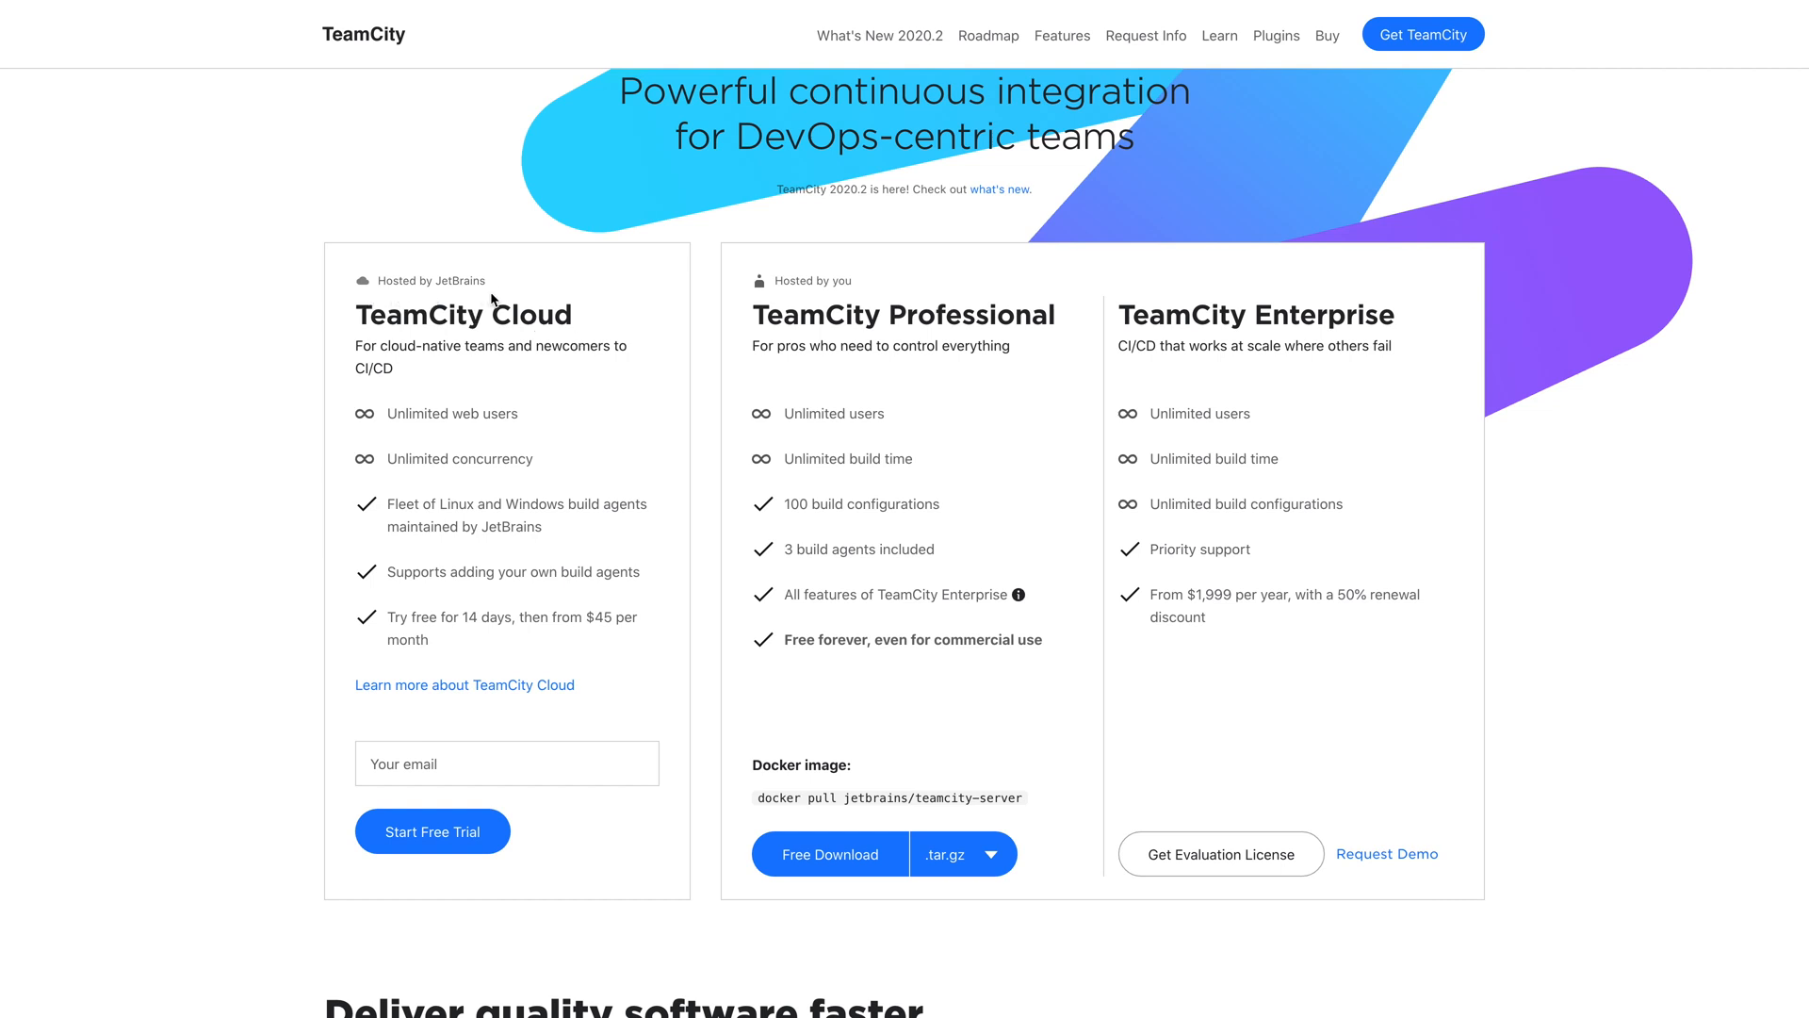
# Step: View the top reasons to use TeamCity for developers, then for DevOps engineers
pyautogui.scroll(-3)
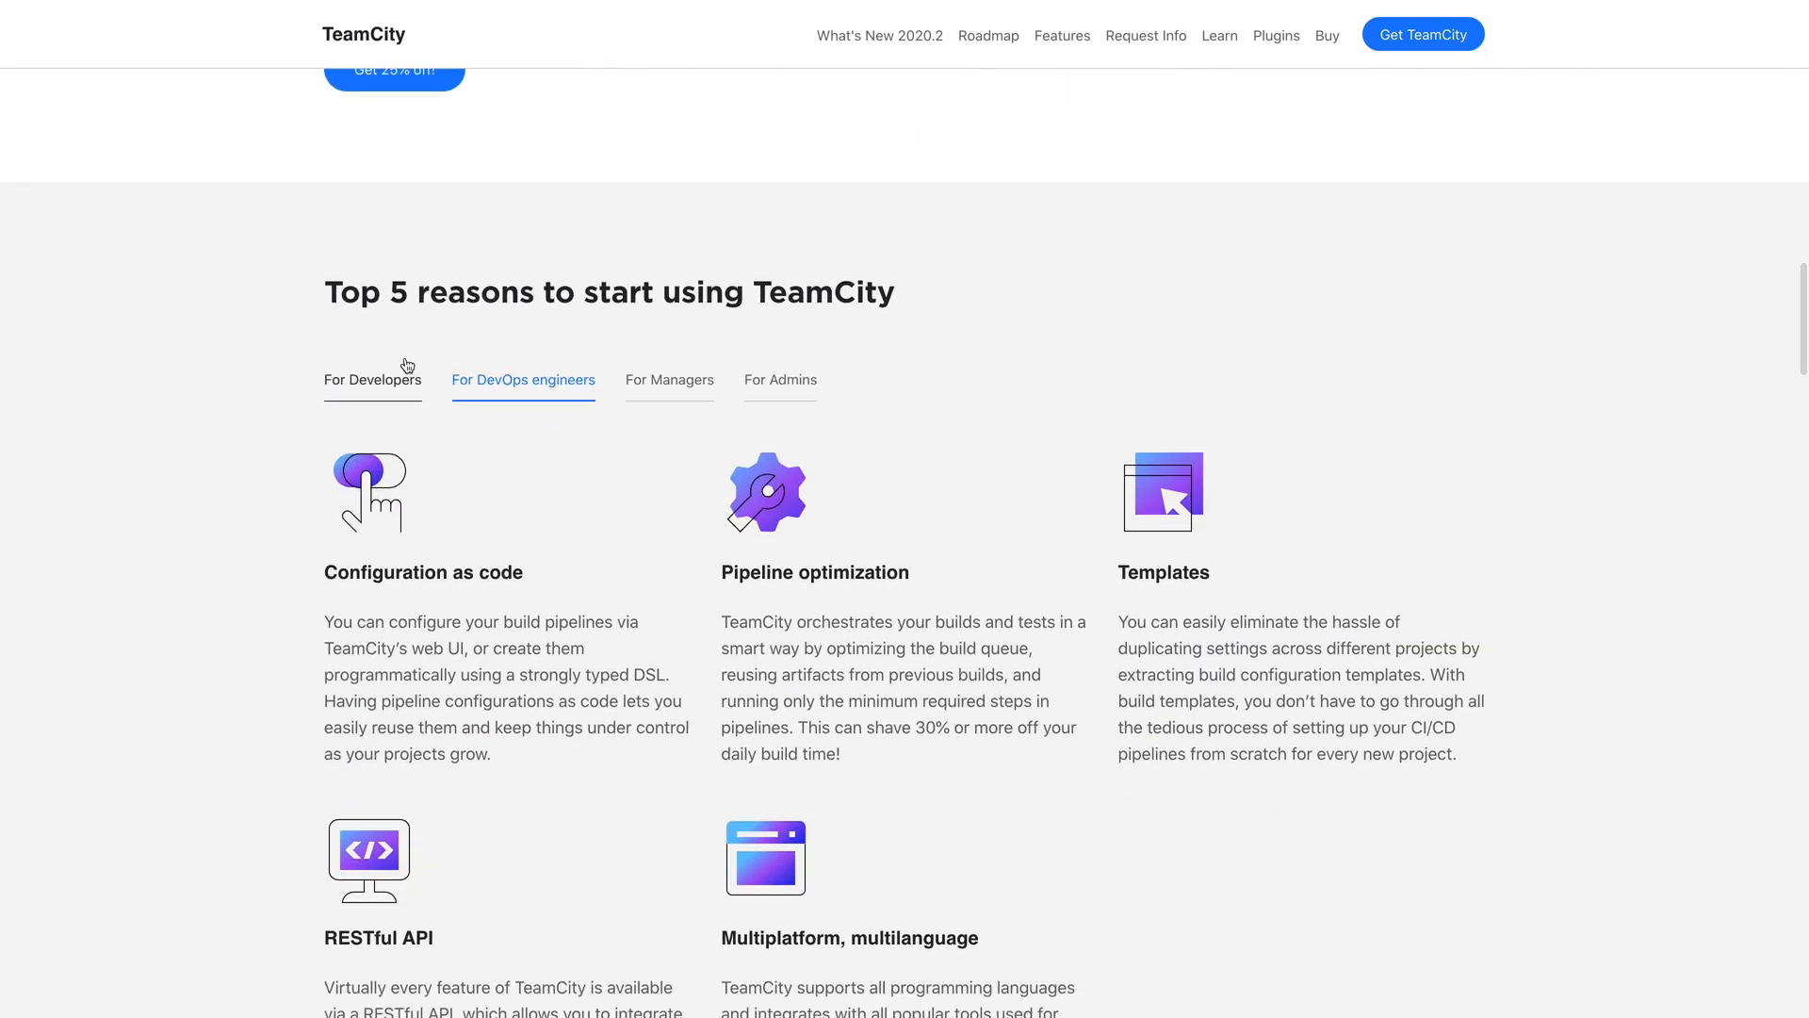
pyautogui.click(371, 379)
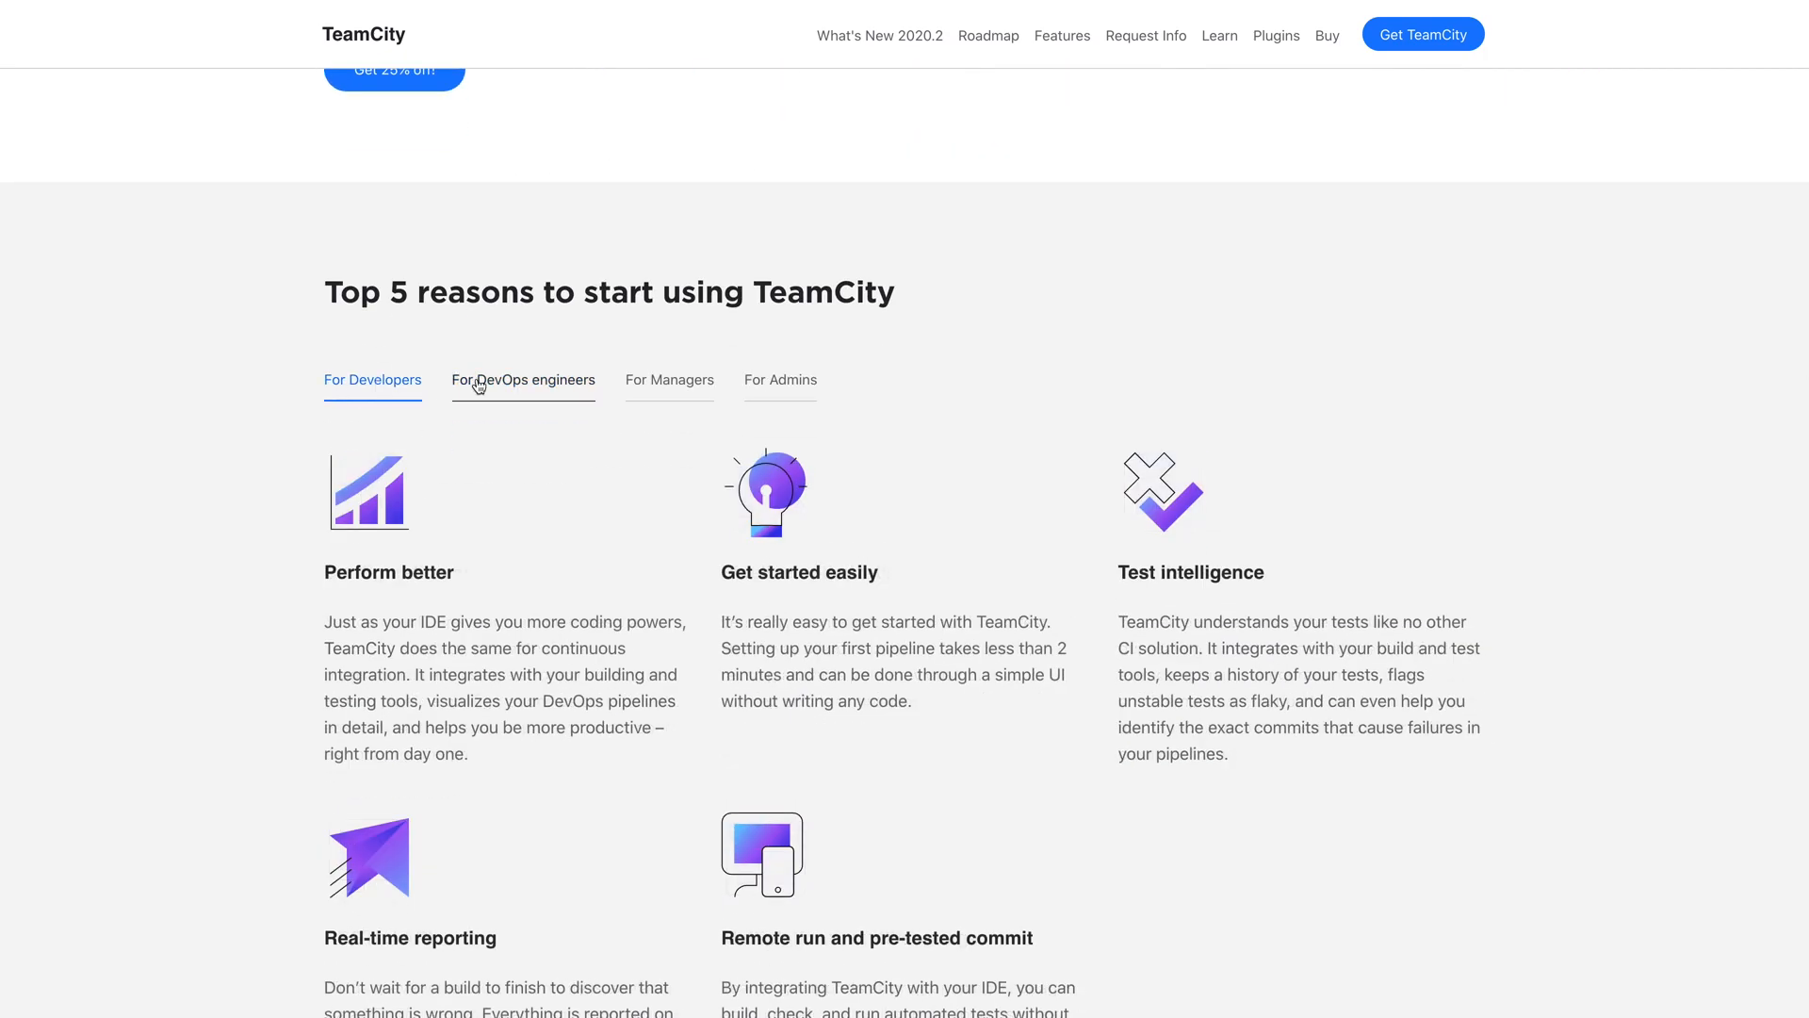
pyautogui.click(522, 379)
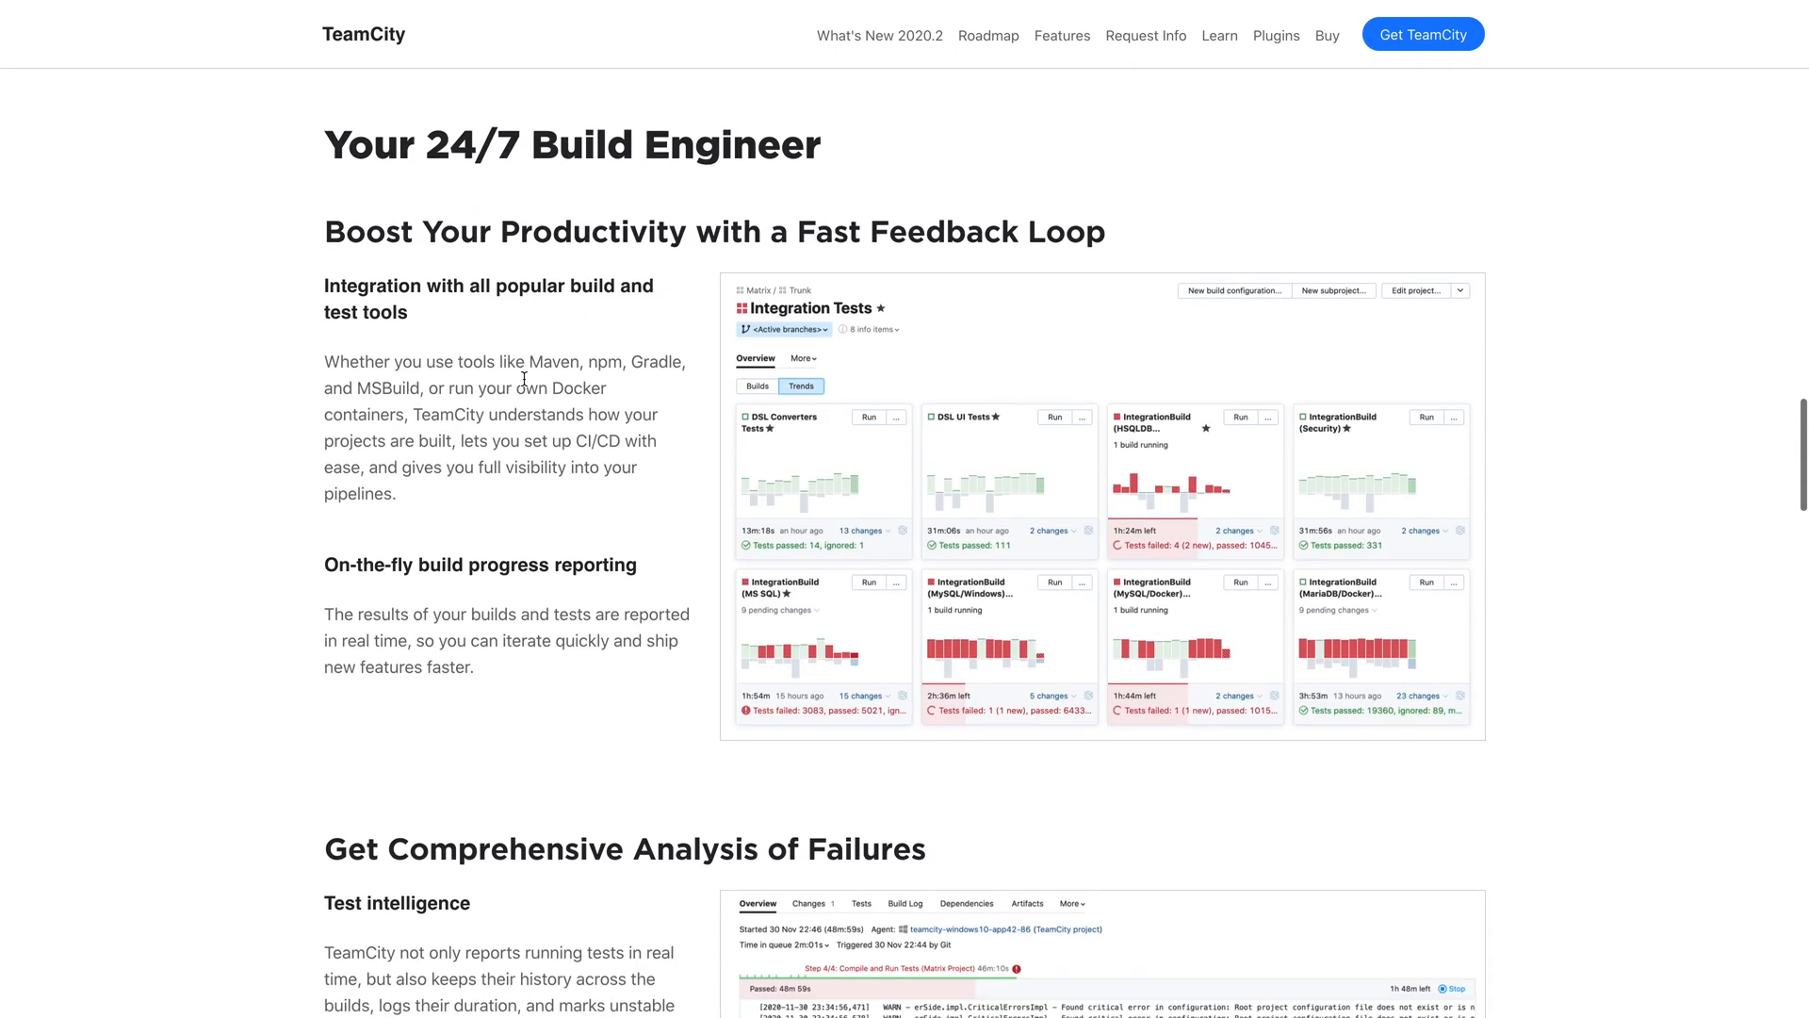
pyautogui.moveTo(513, 179)
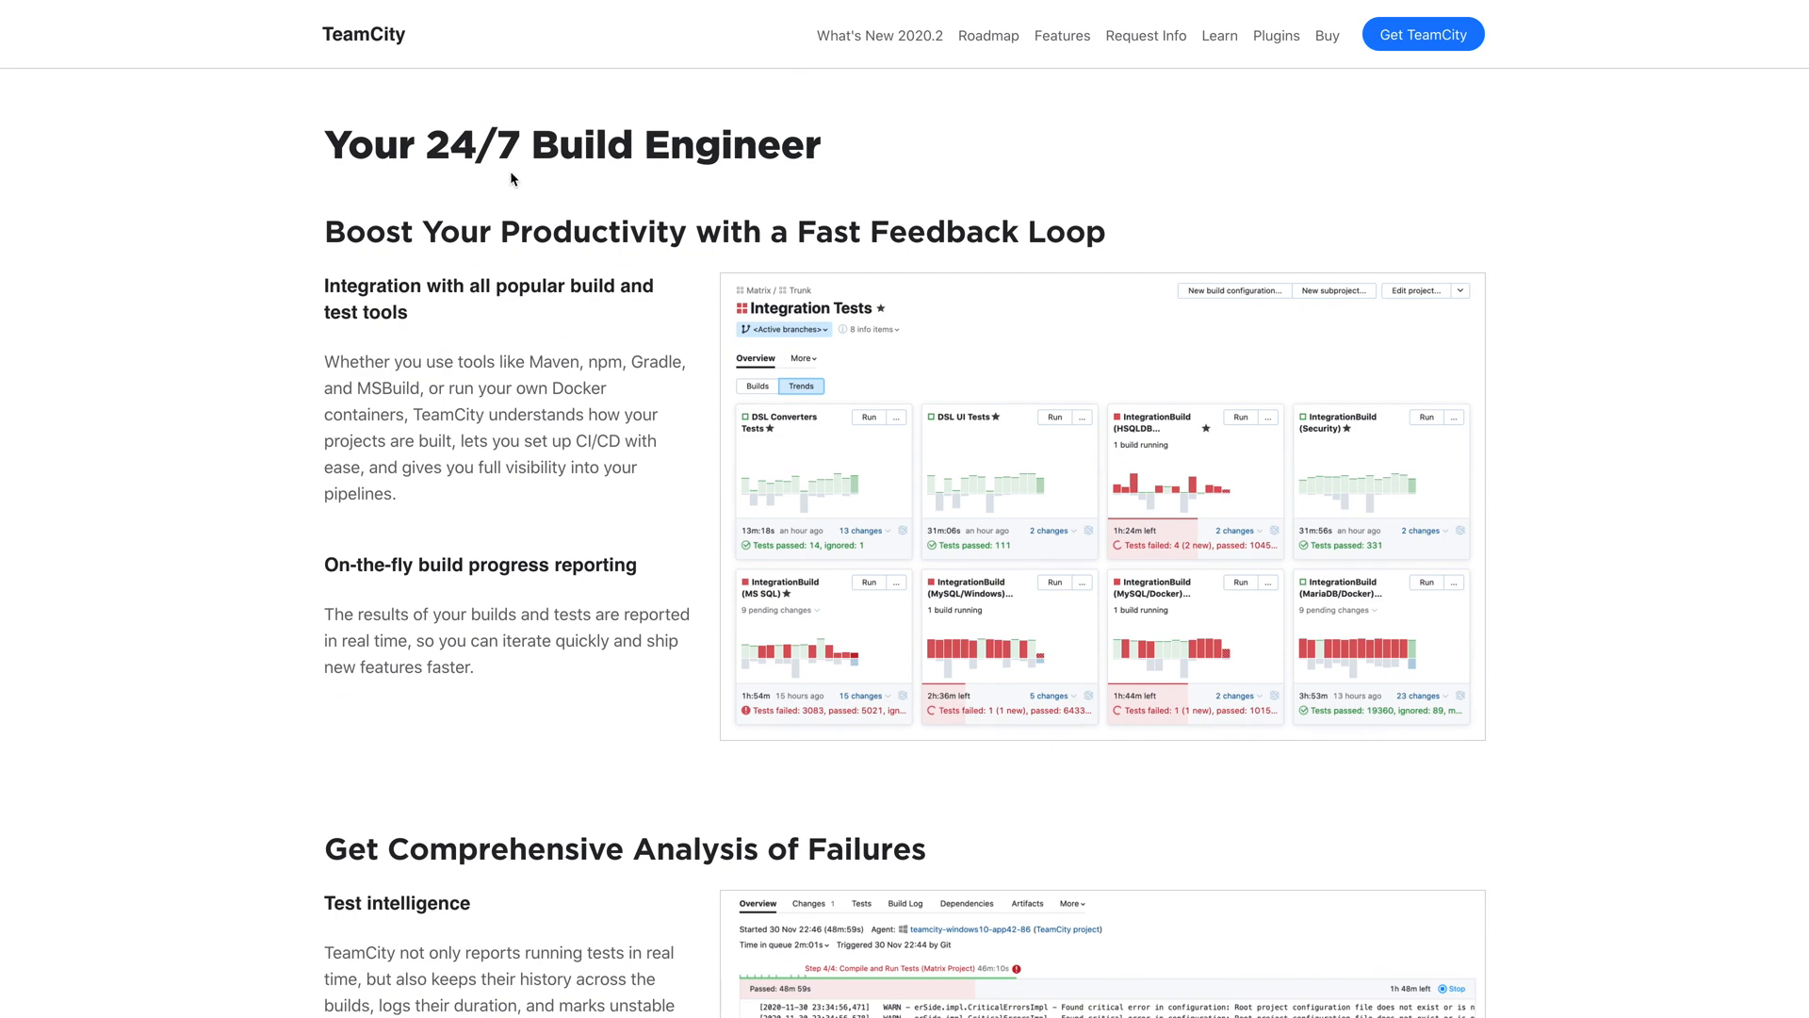
pyautogui.moveTo(837, 179)
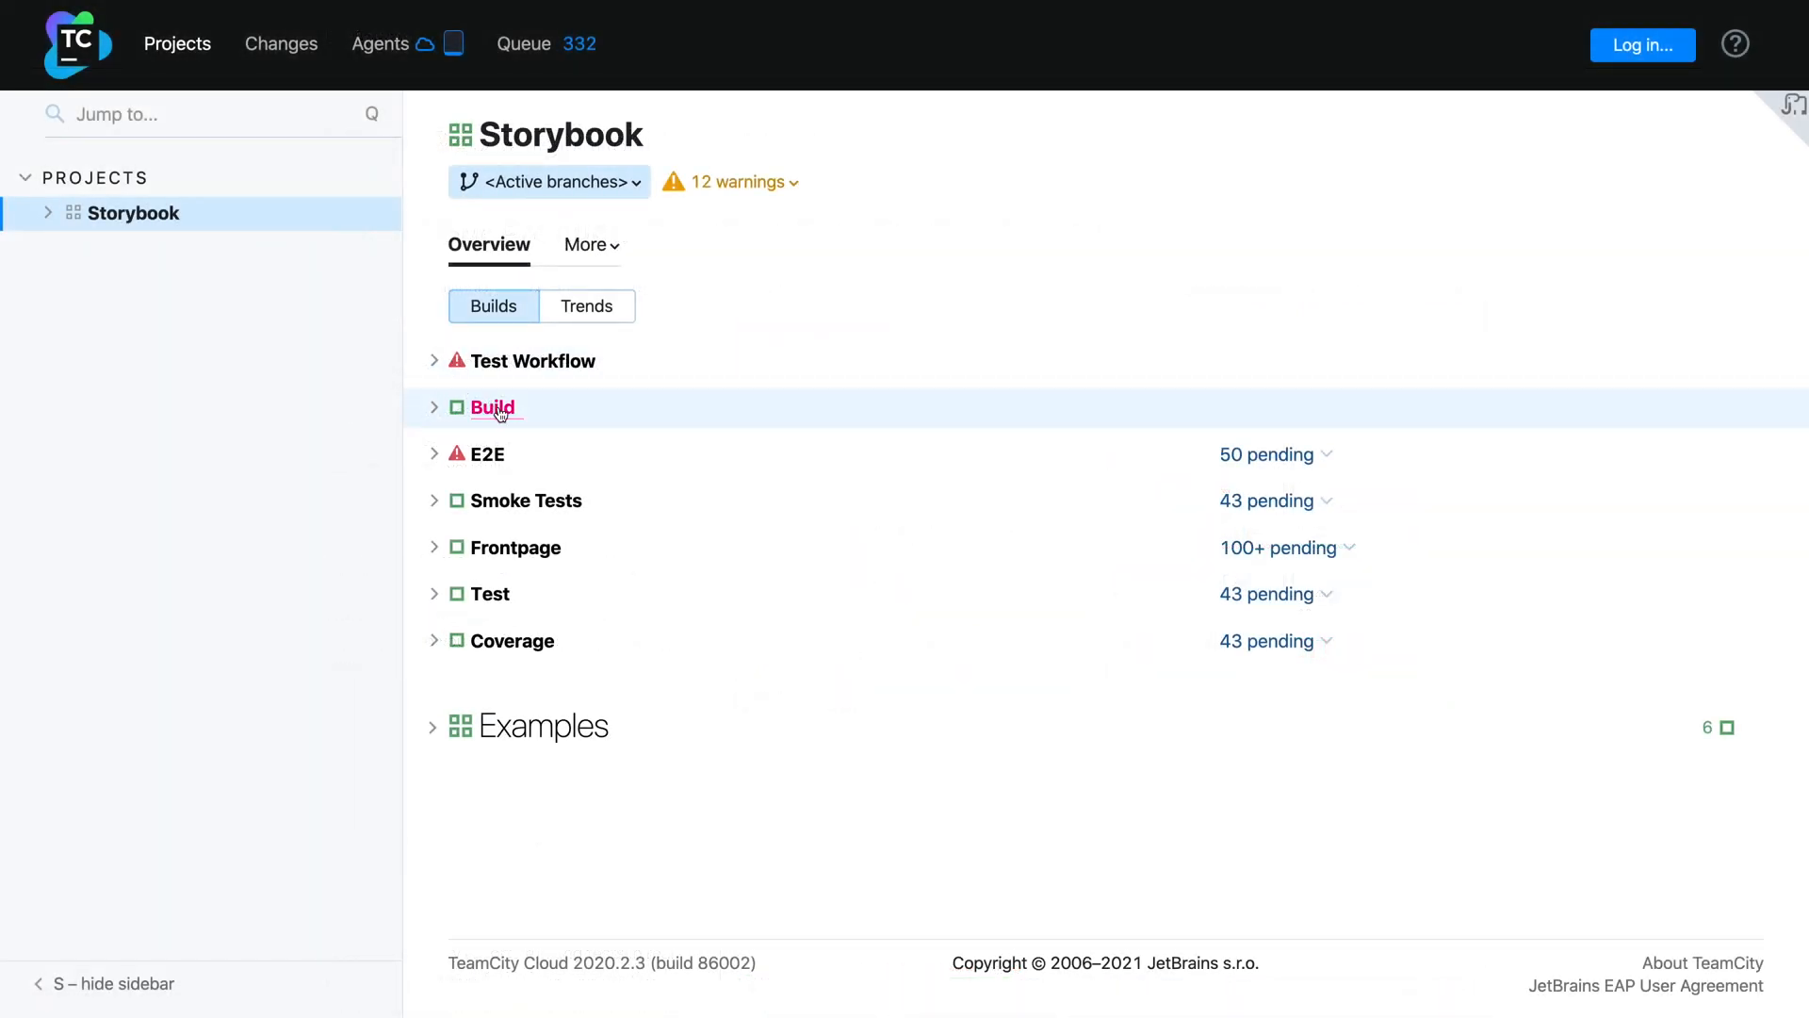
# Step: Browse the Storybook Build run history and bring up build #7876's overview
pyautogui.click(492, 407)
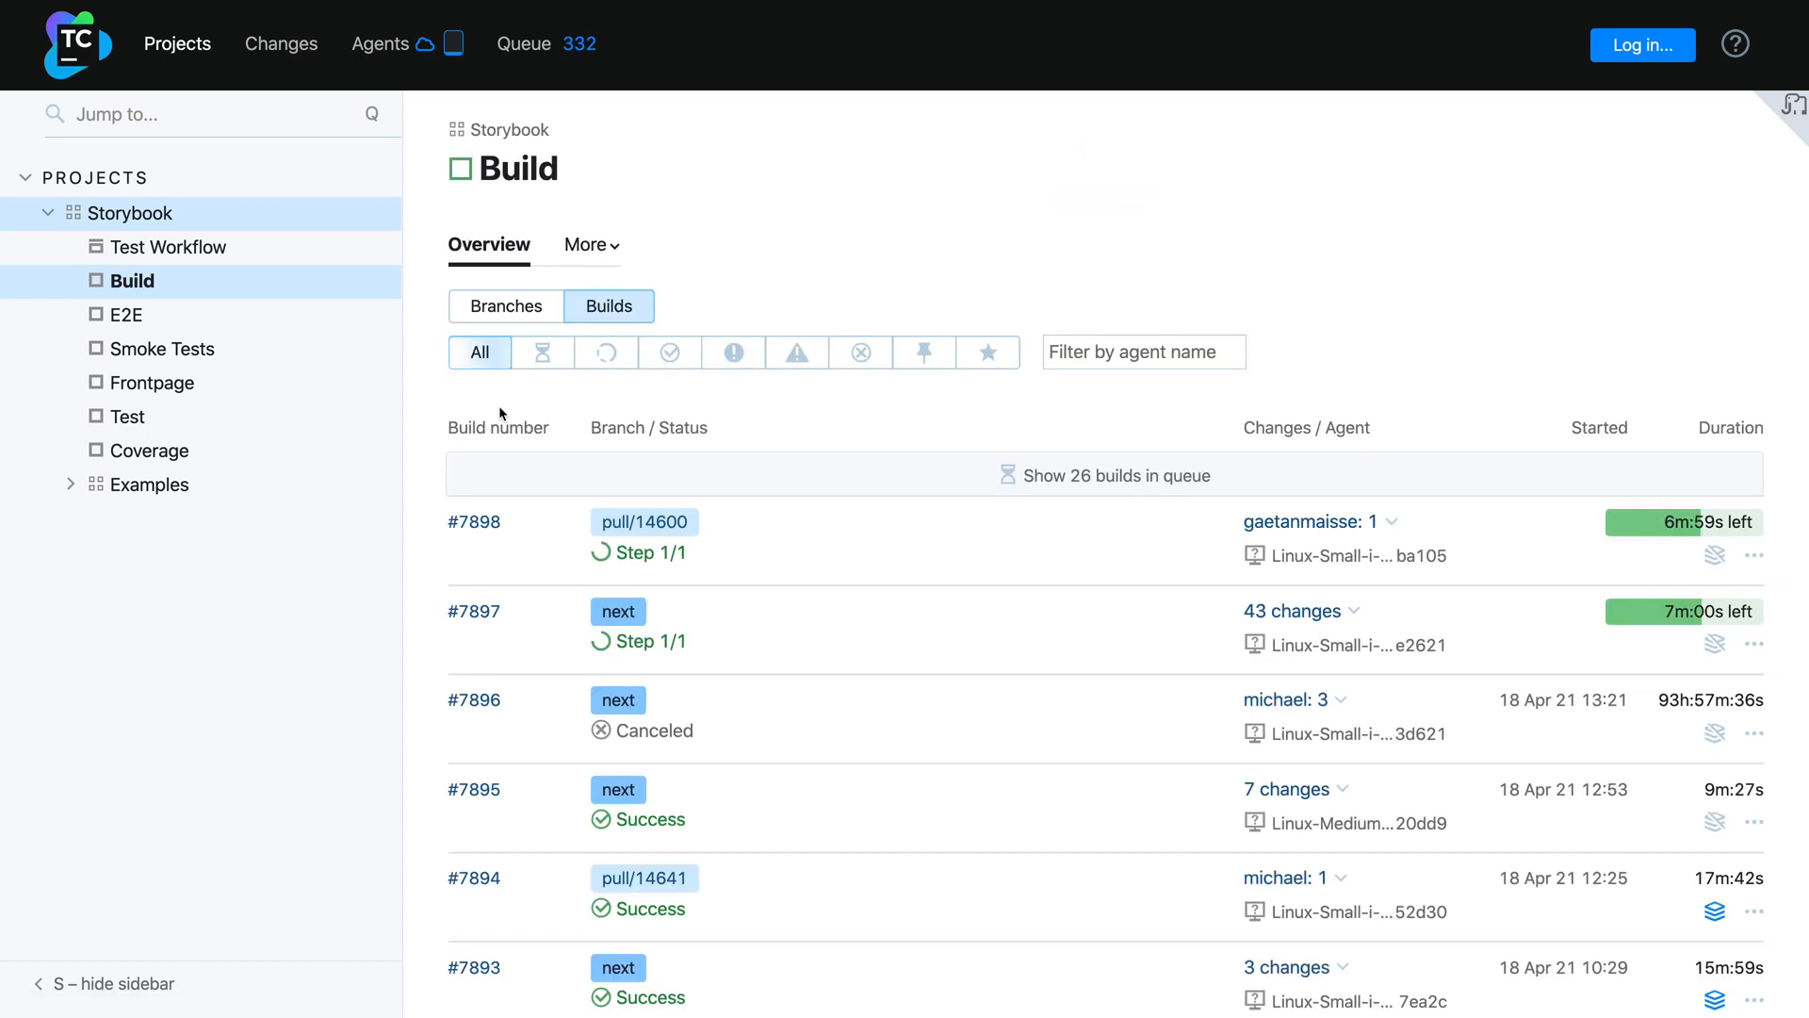
pyautogui.scroll(-3)
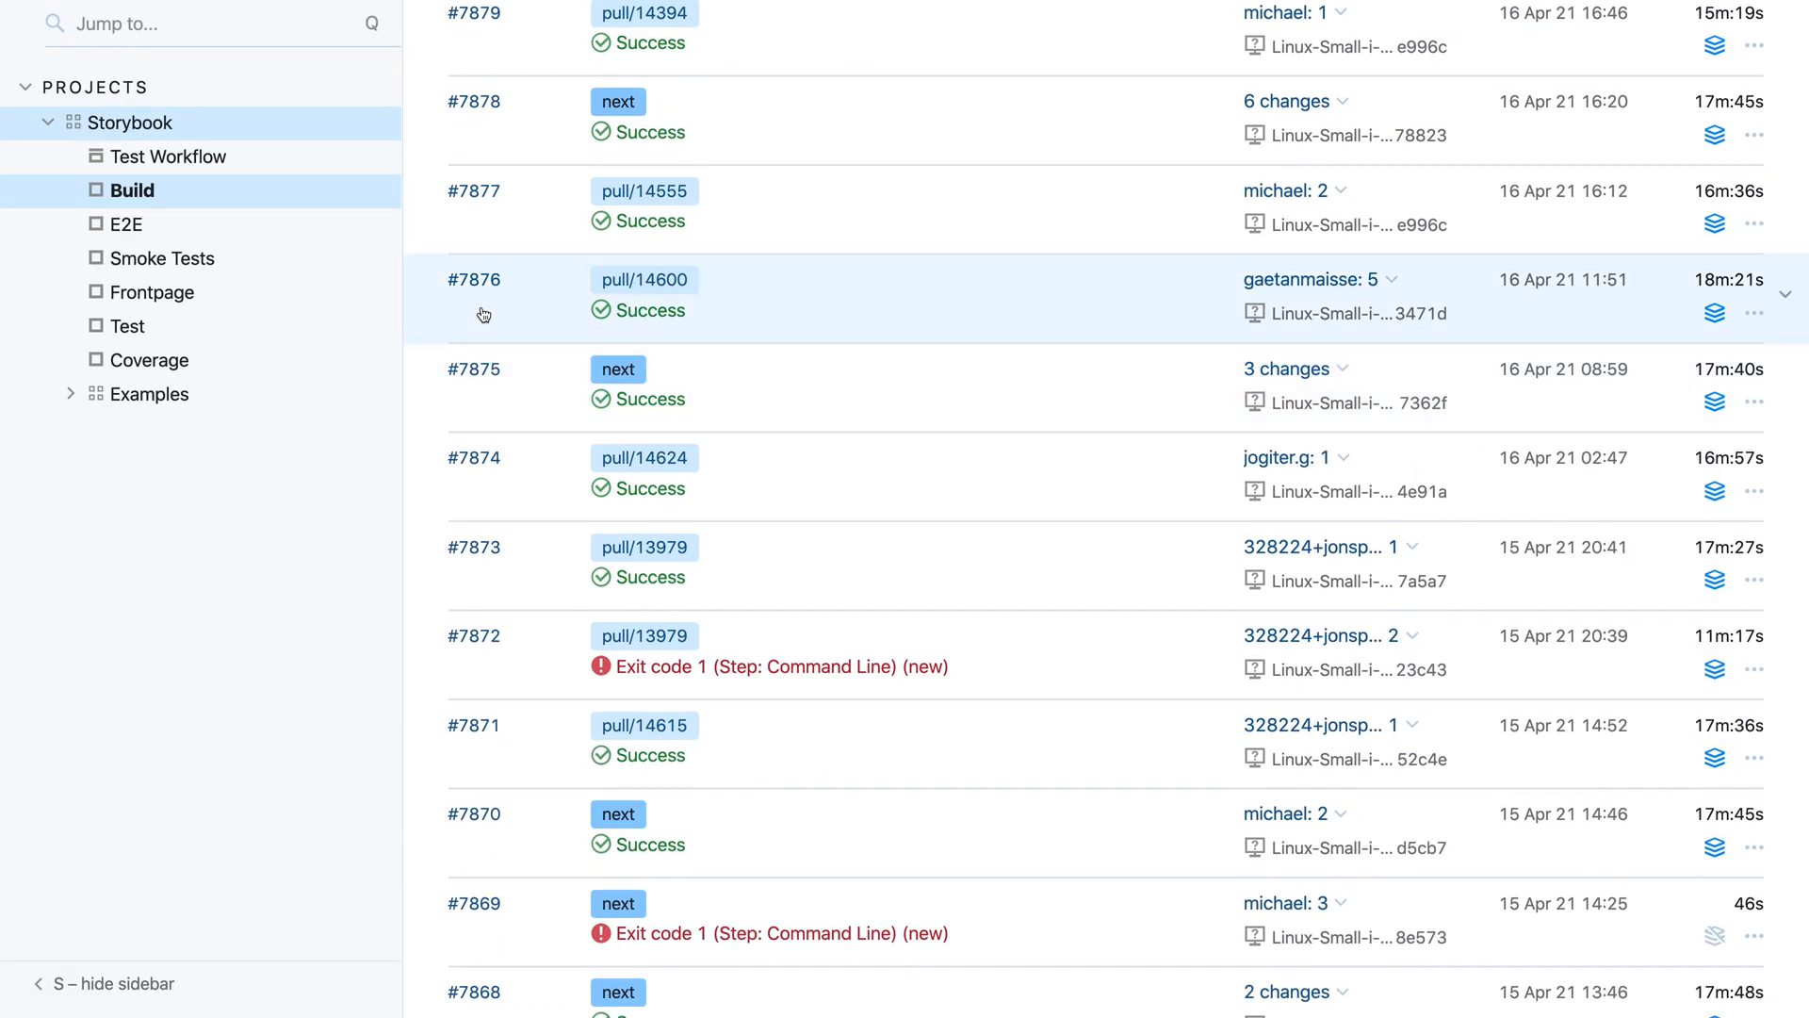
pyautogui.click(474, 279)
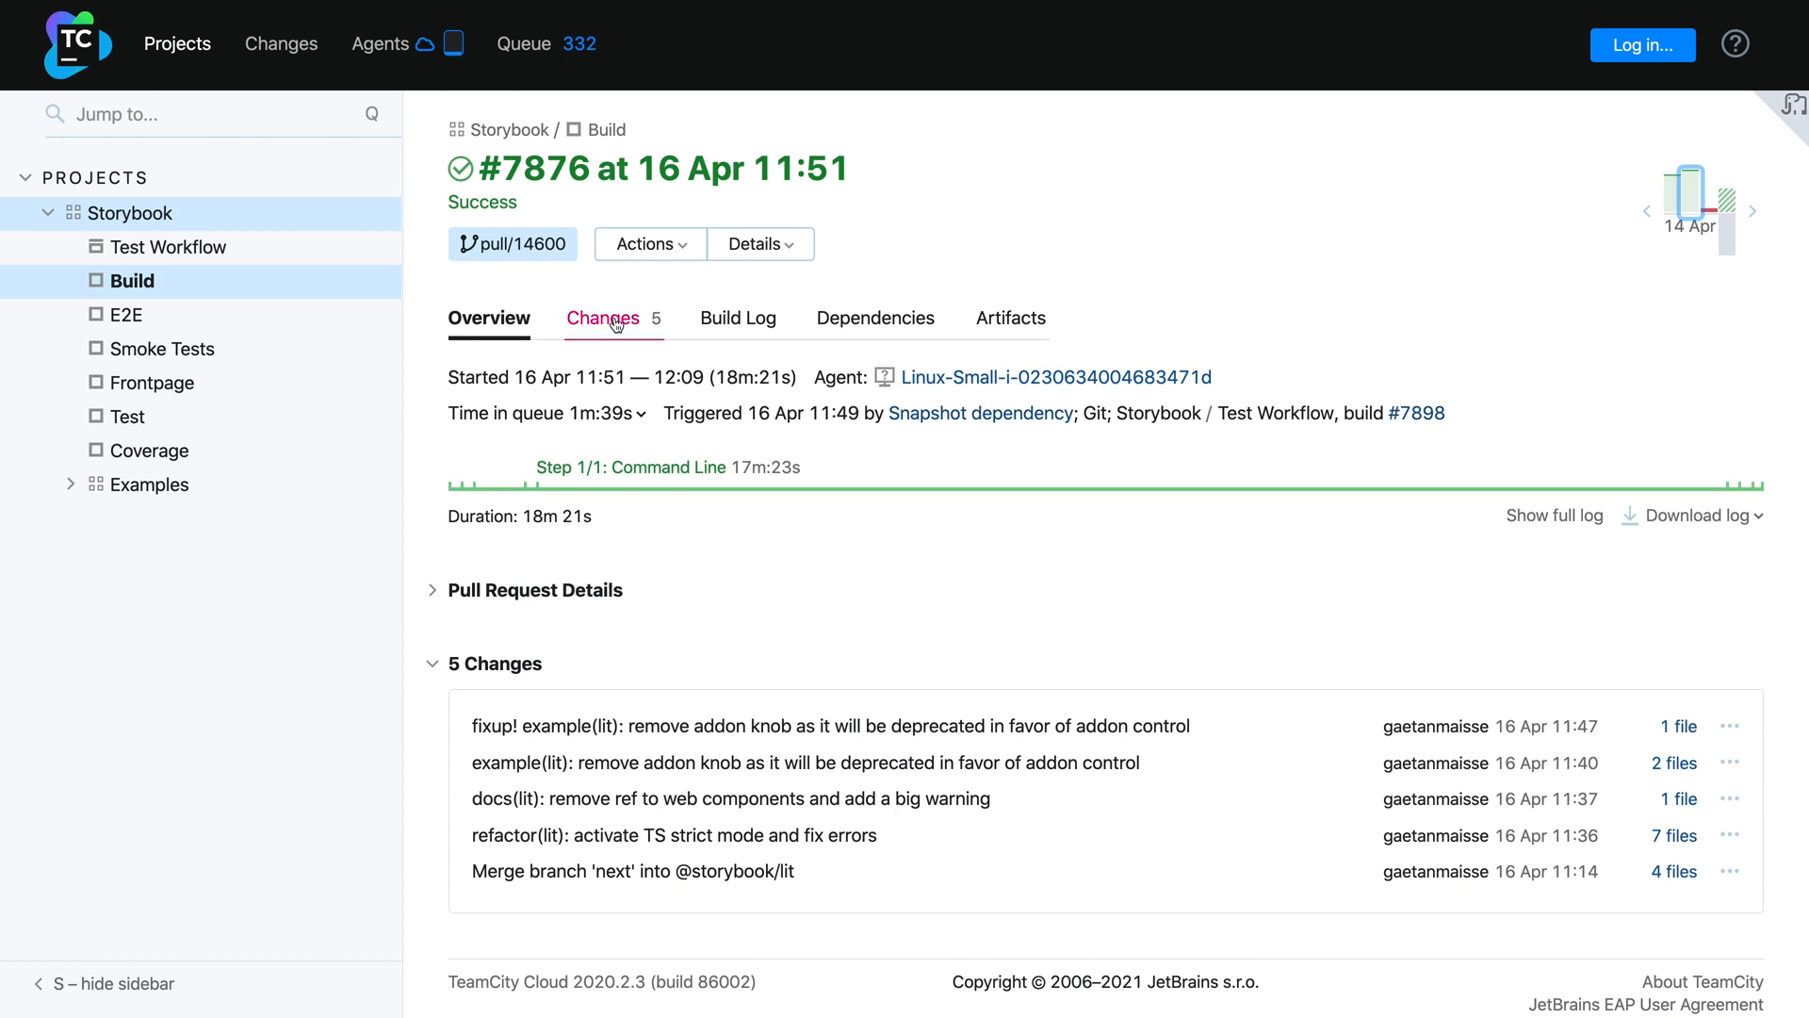
# Step: Review build #7876's changes, log and dependencies, ungrouping composite builds to reveal the whole chain
pyautogui.click(601, 318)
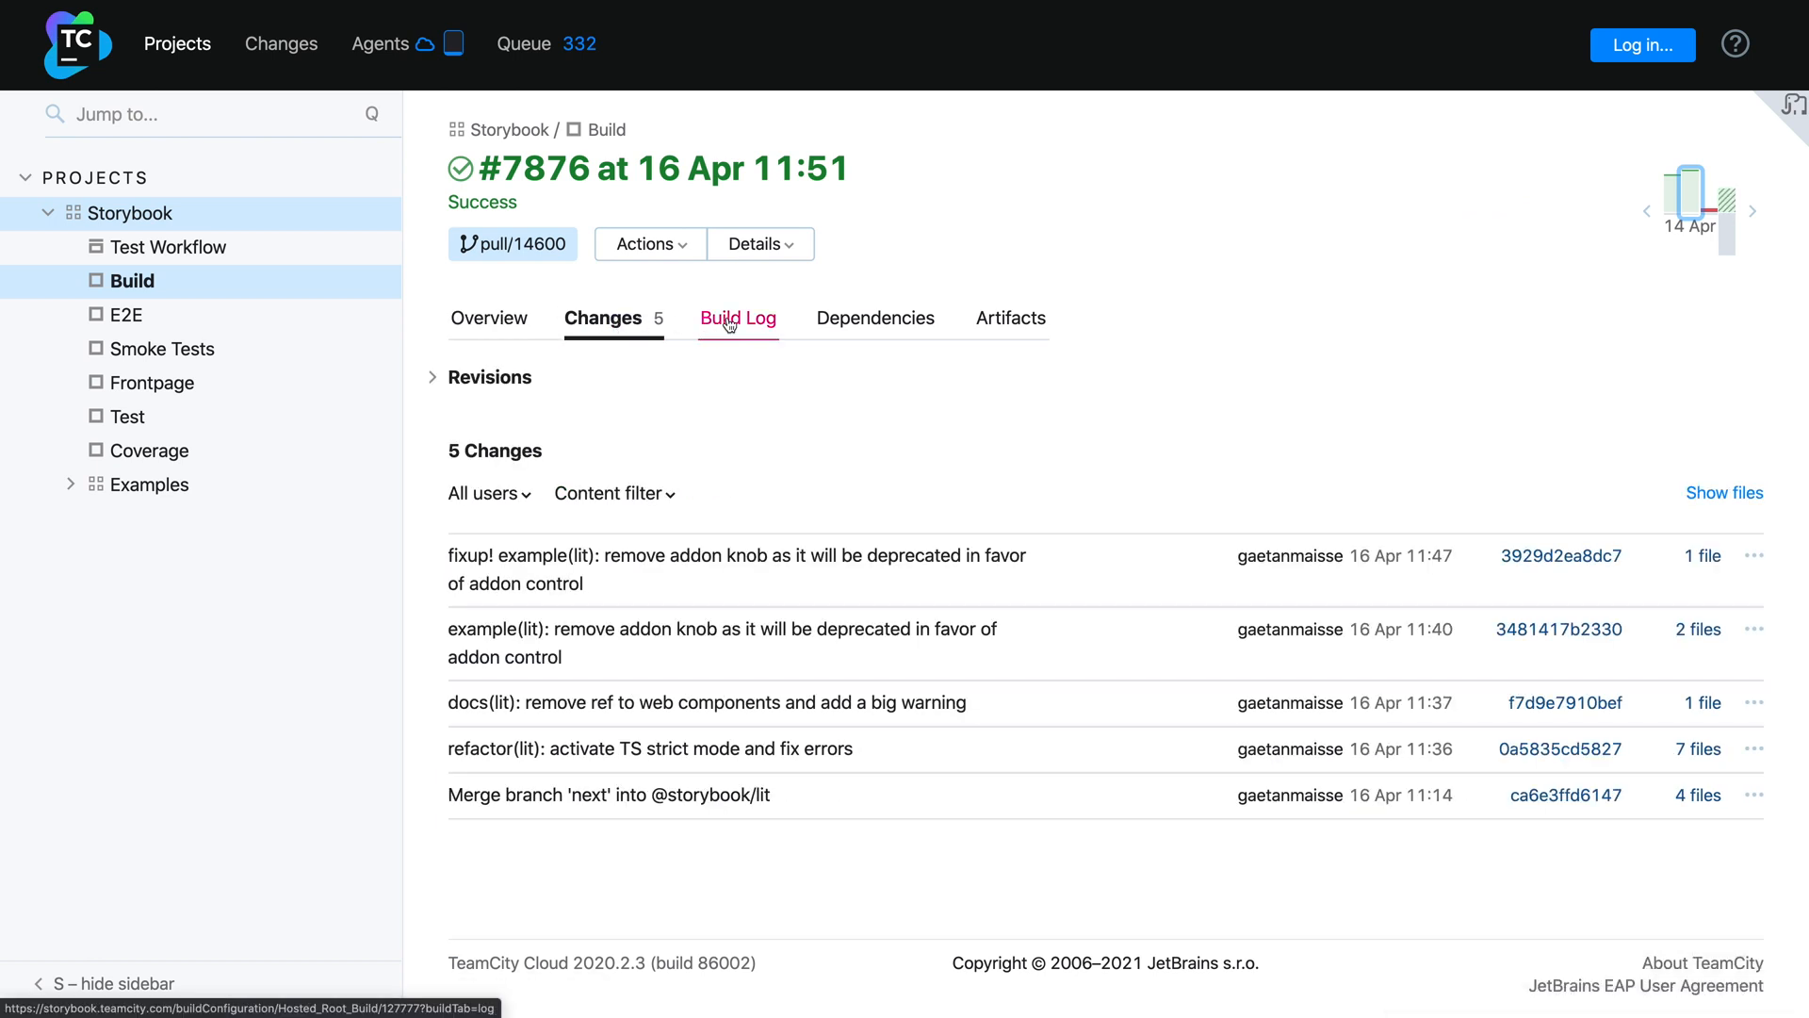
pyautogui.click(737, 316)
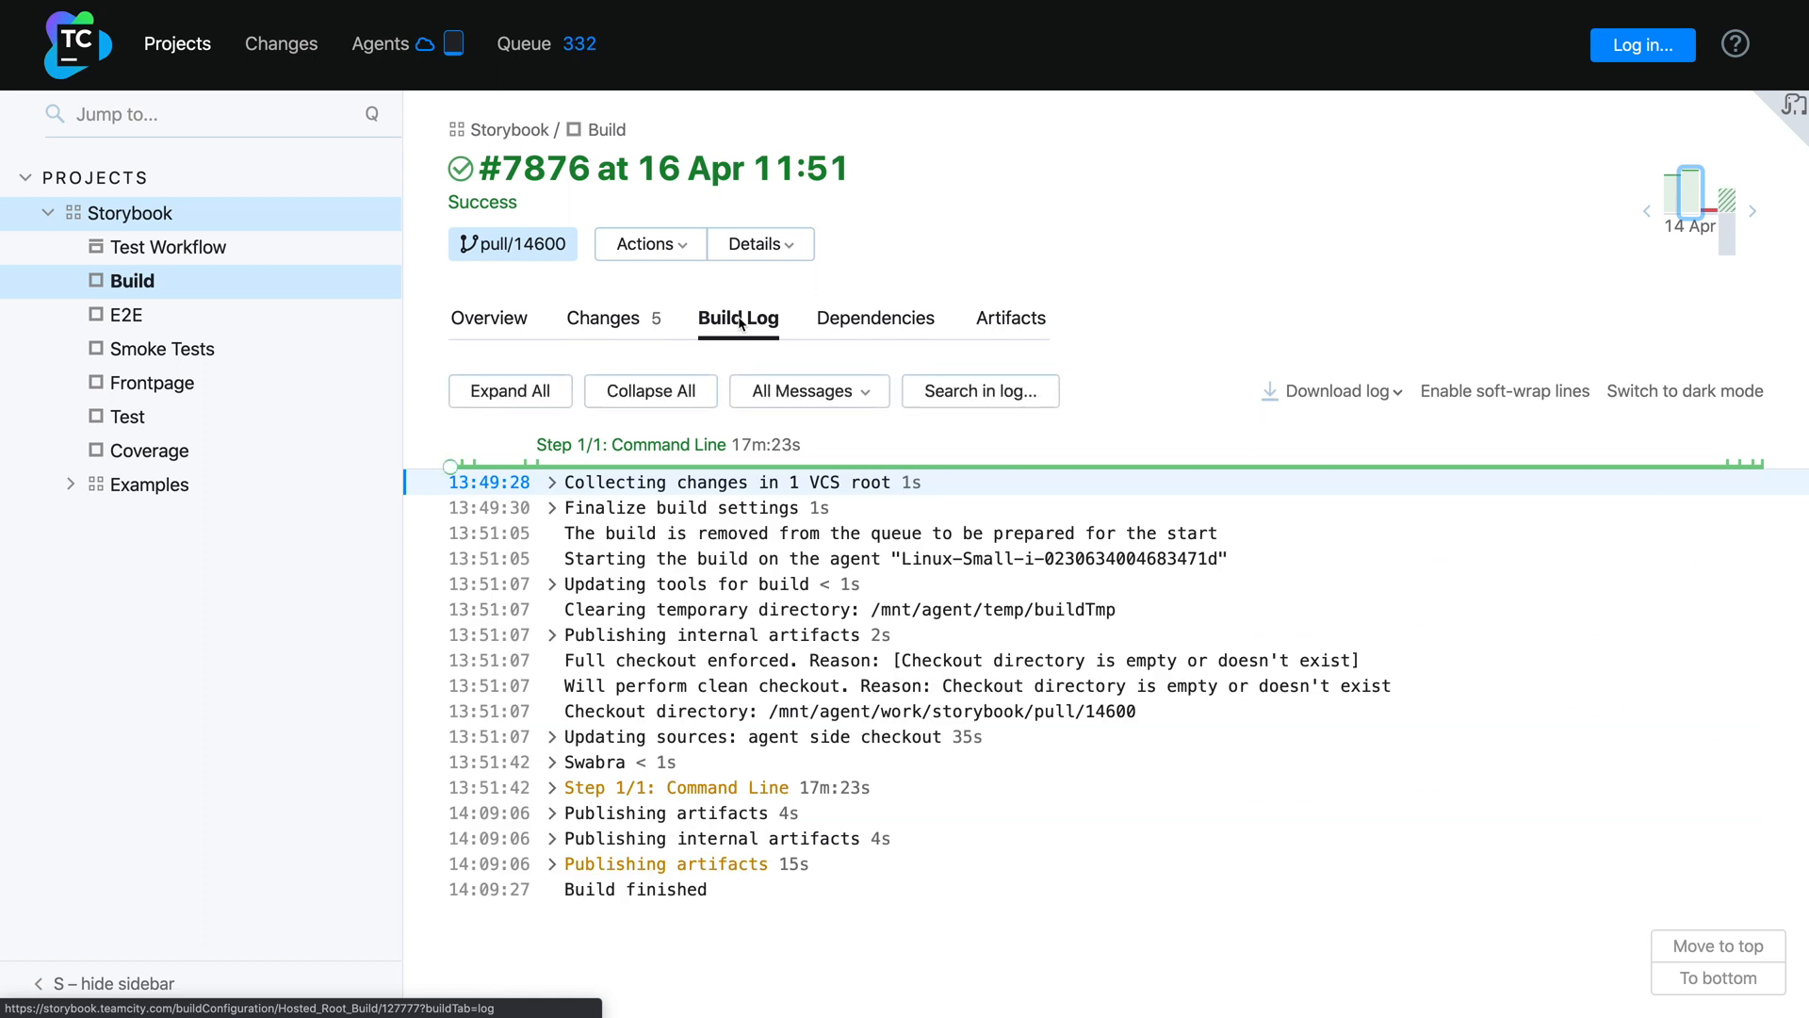
pyautogui.moveTo(876, 316)
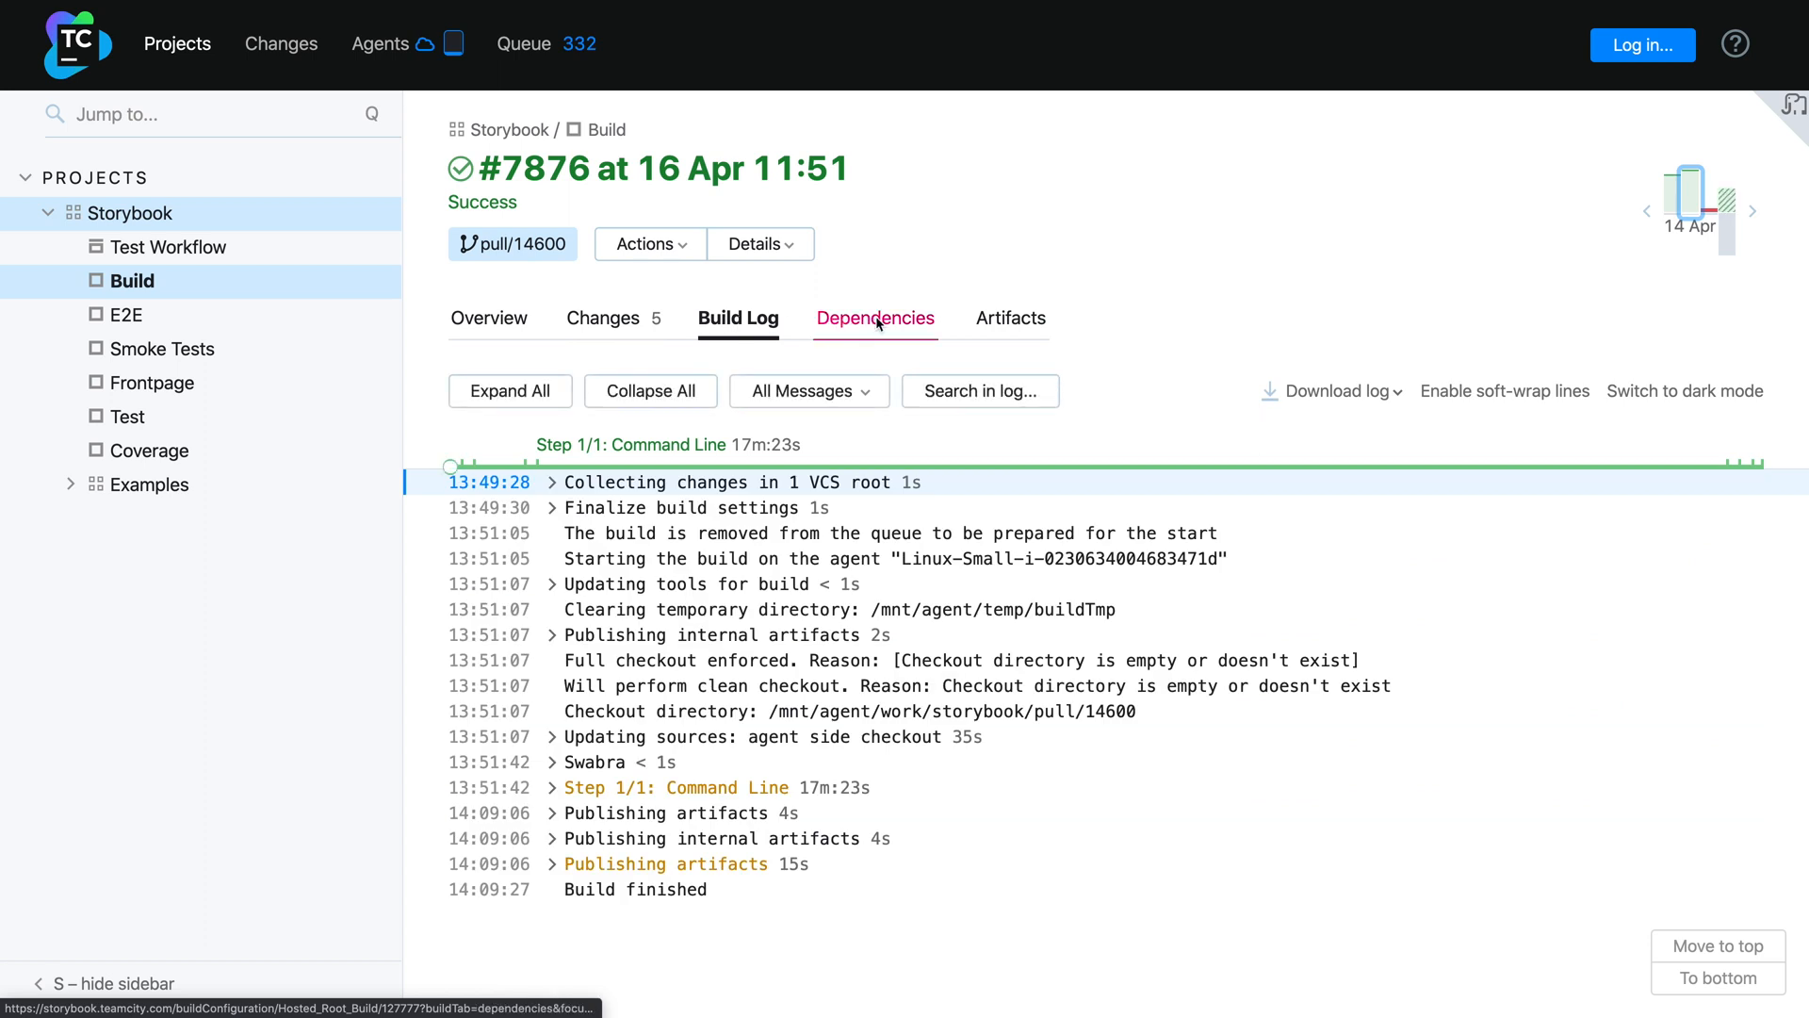
pyautogui.click(877, 317)
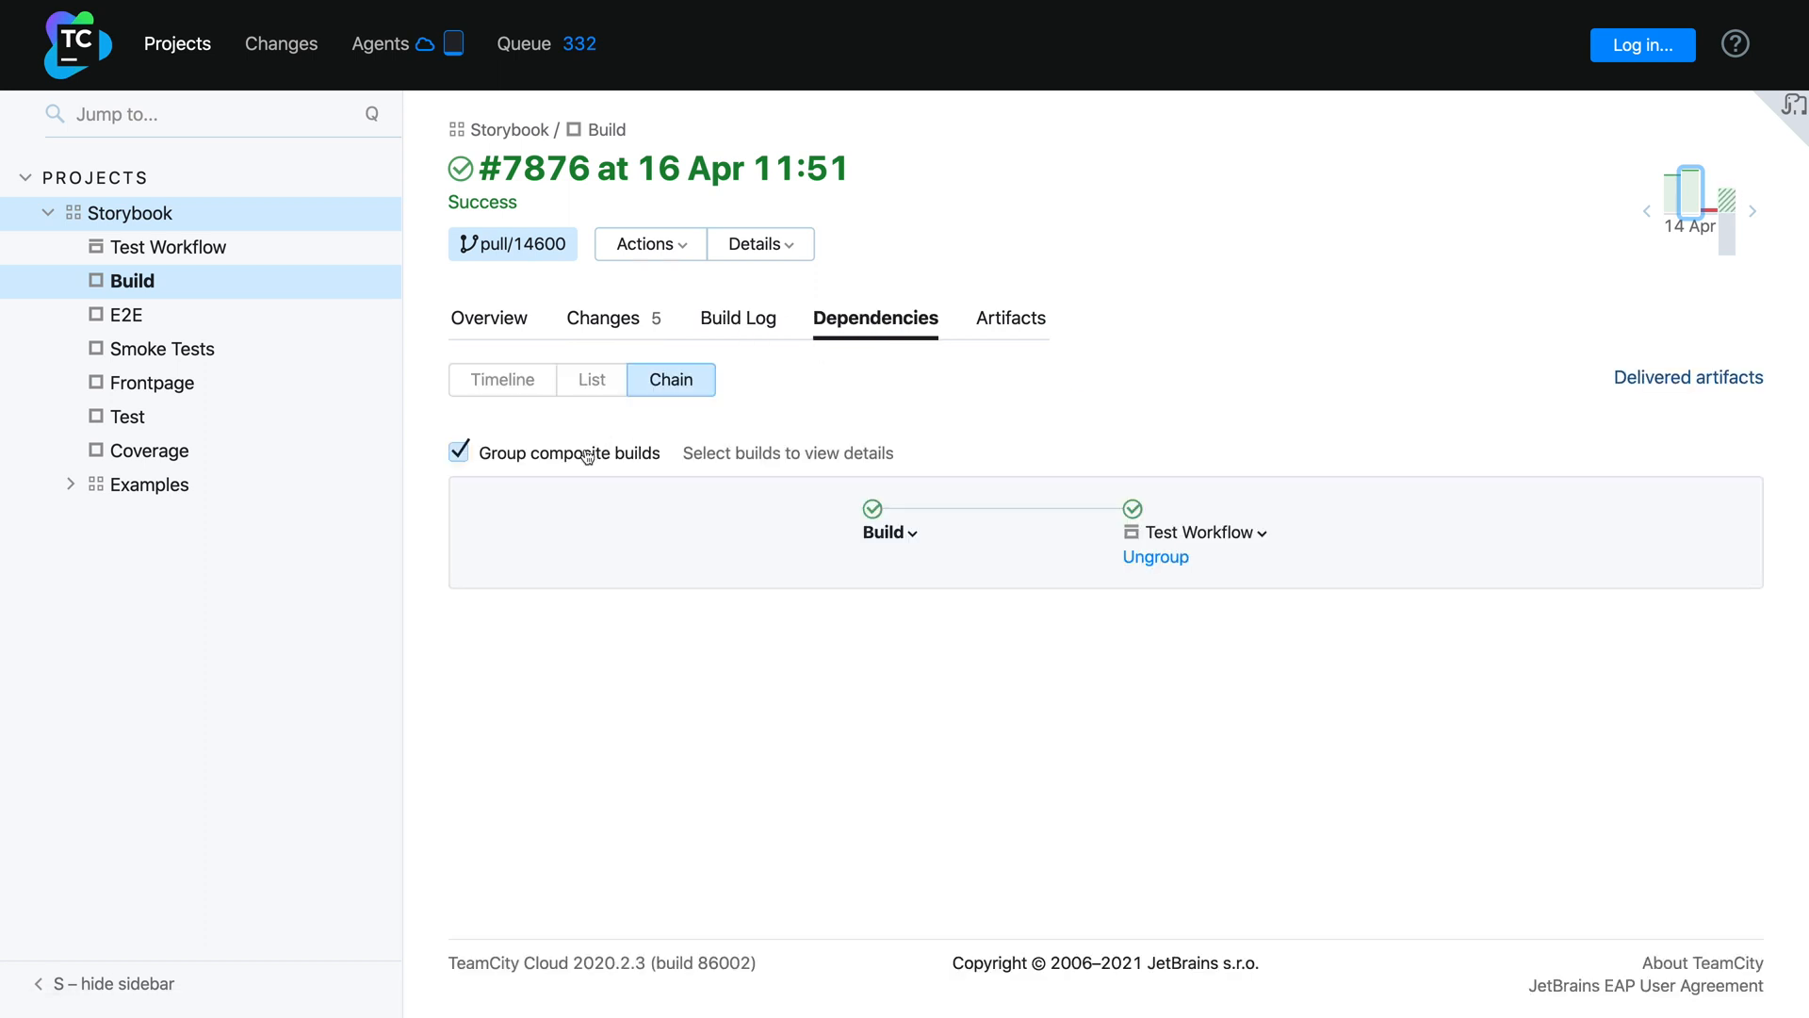
pyautogui.click(458, 450)
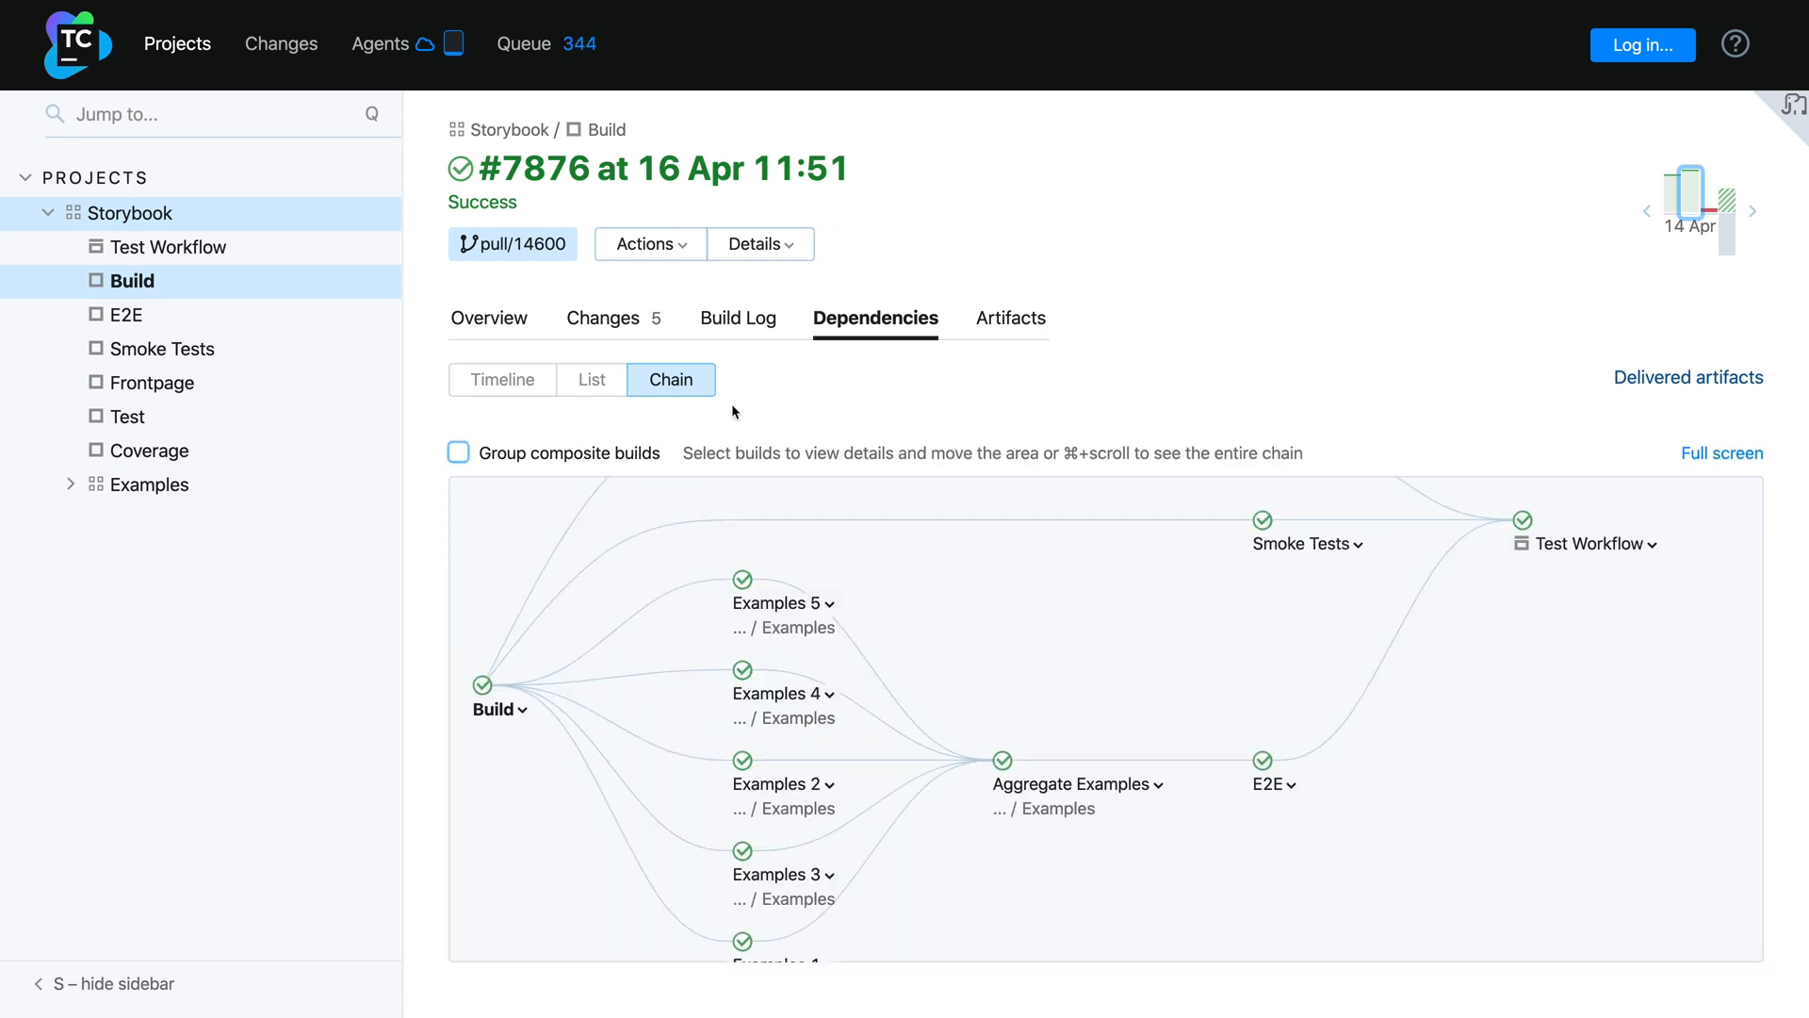
pyautogui.click(1008, 316)
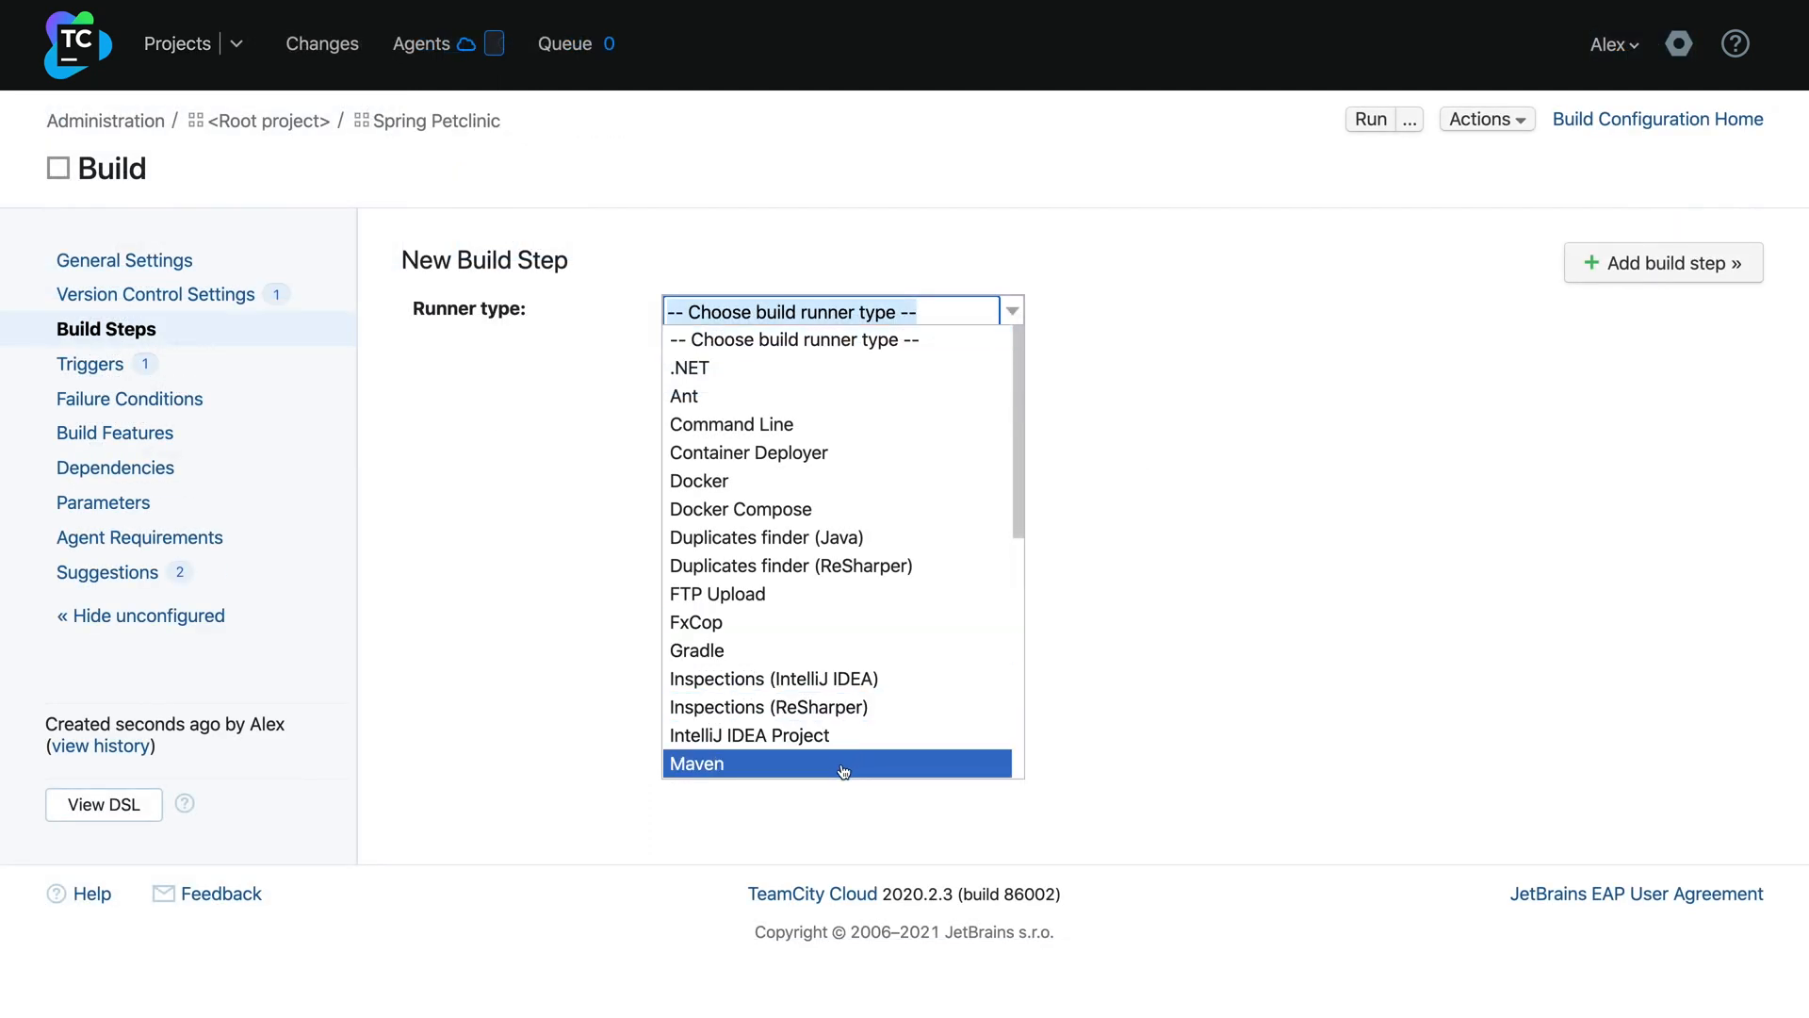
# Step: Give the Maven step goals 'clean test' and Docker container 'maven:3.2-jdk-7', then view it as DSL
pyautogui.click(840, 763)
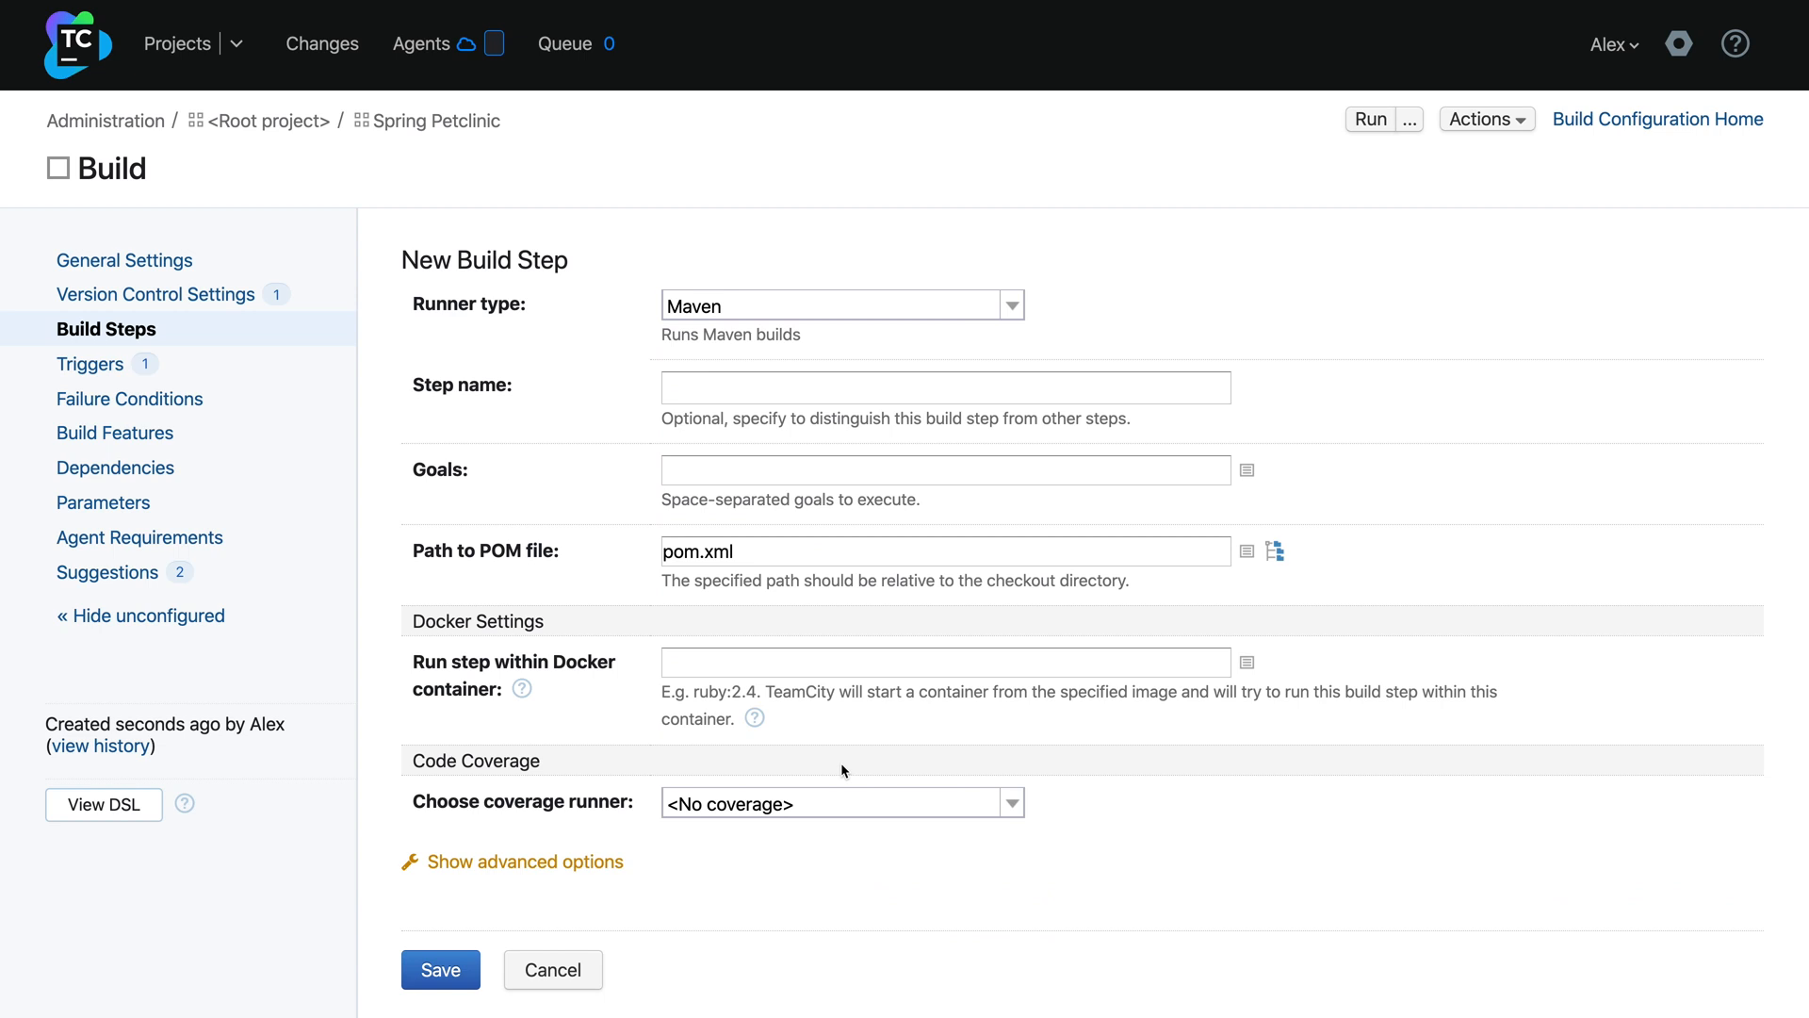
pyautogui.click(944, 470)
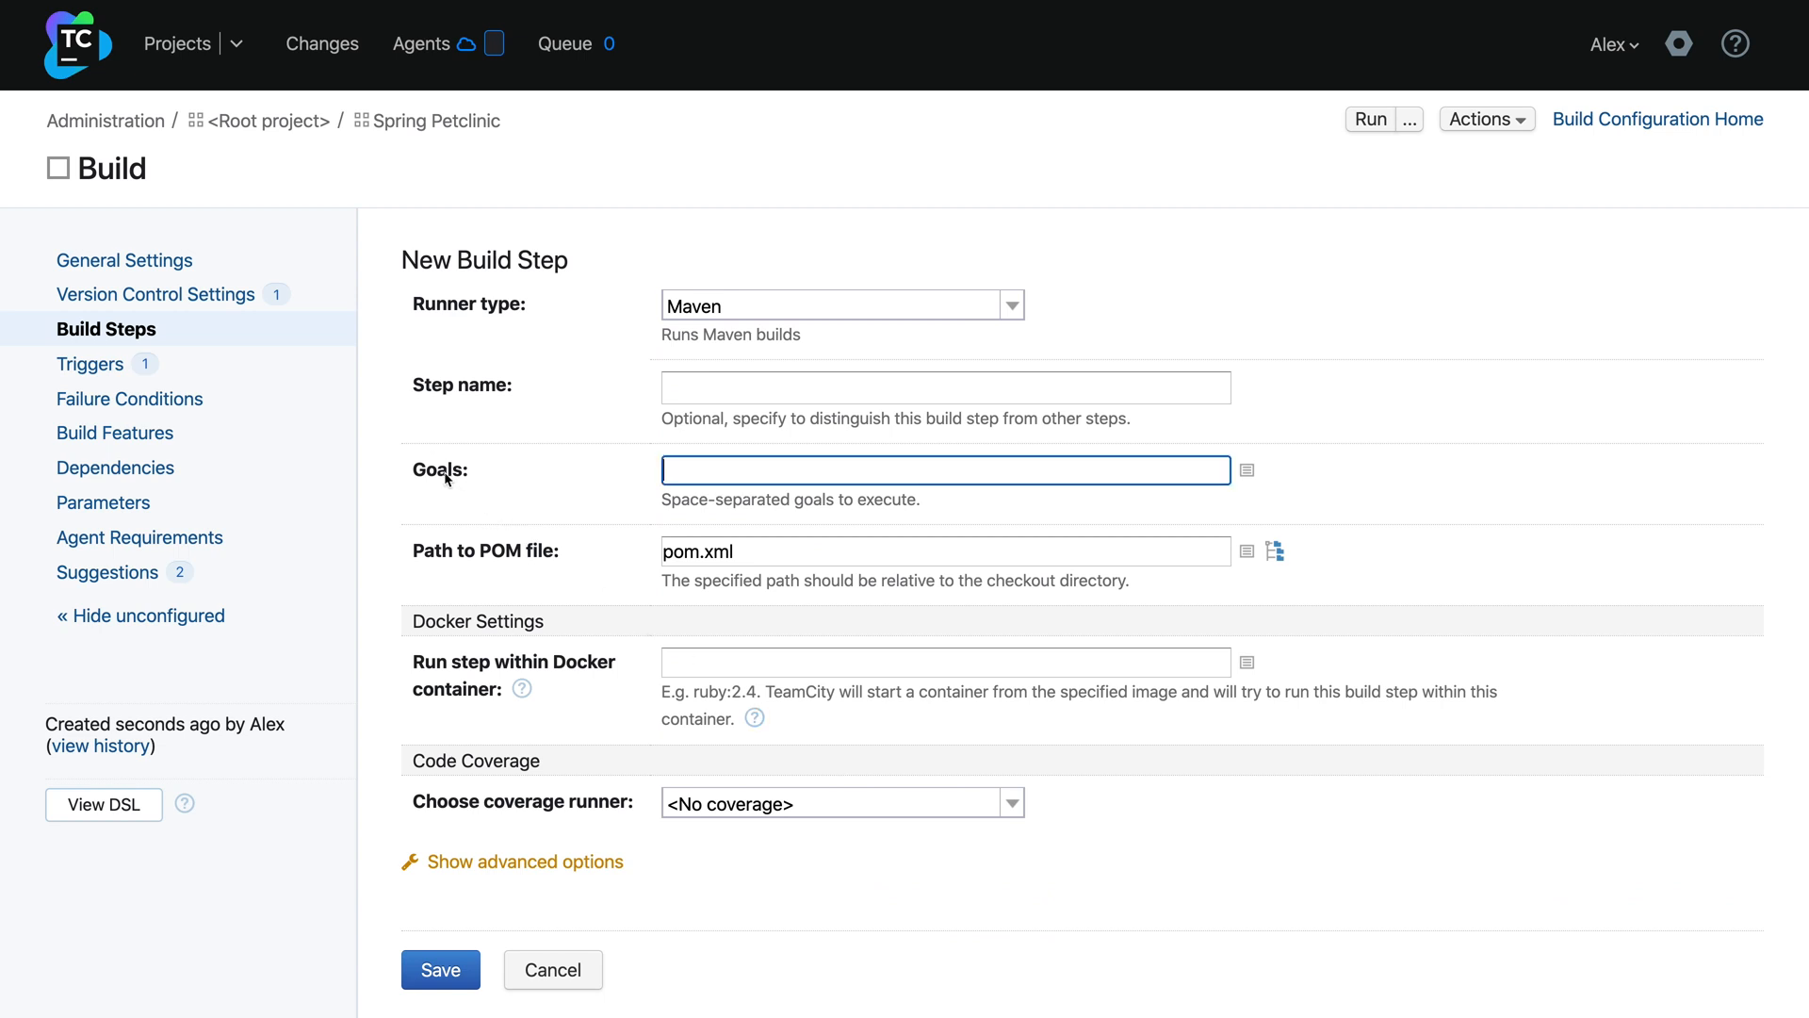
pyautogui.write('clean test')
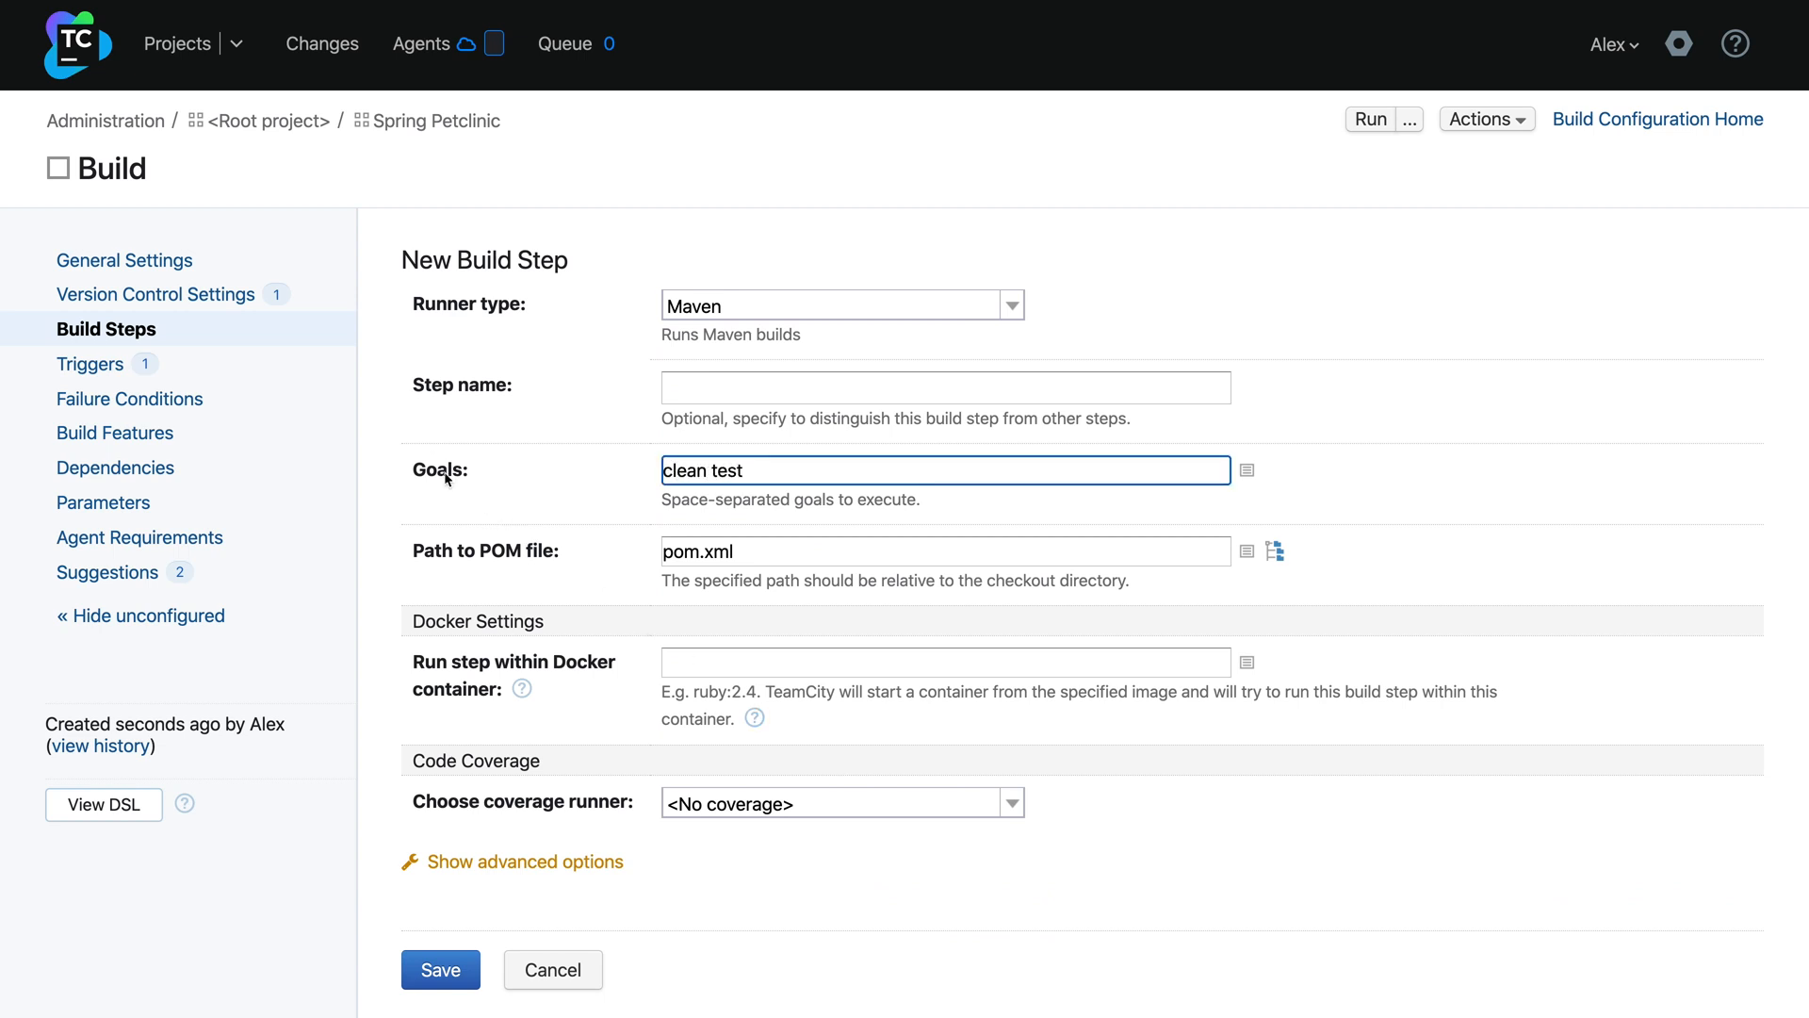
pyautogui.moveTo(505, 673)
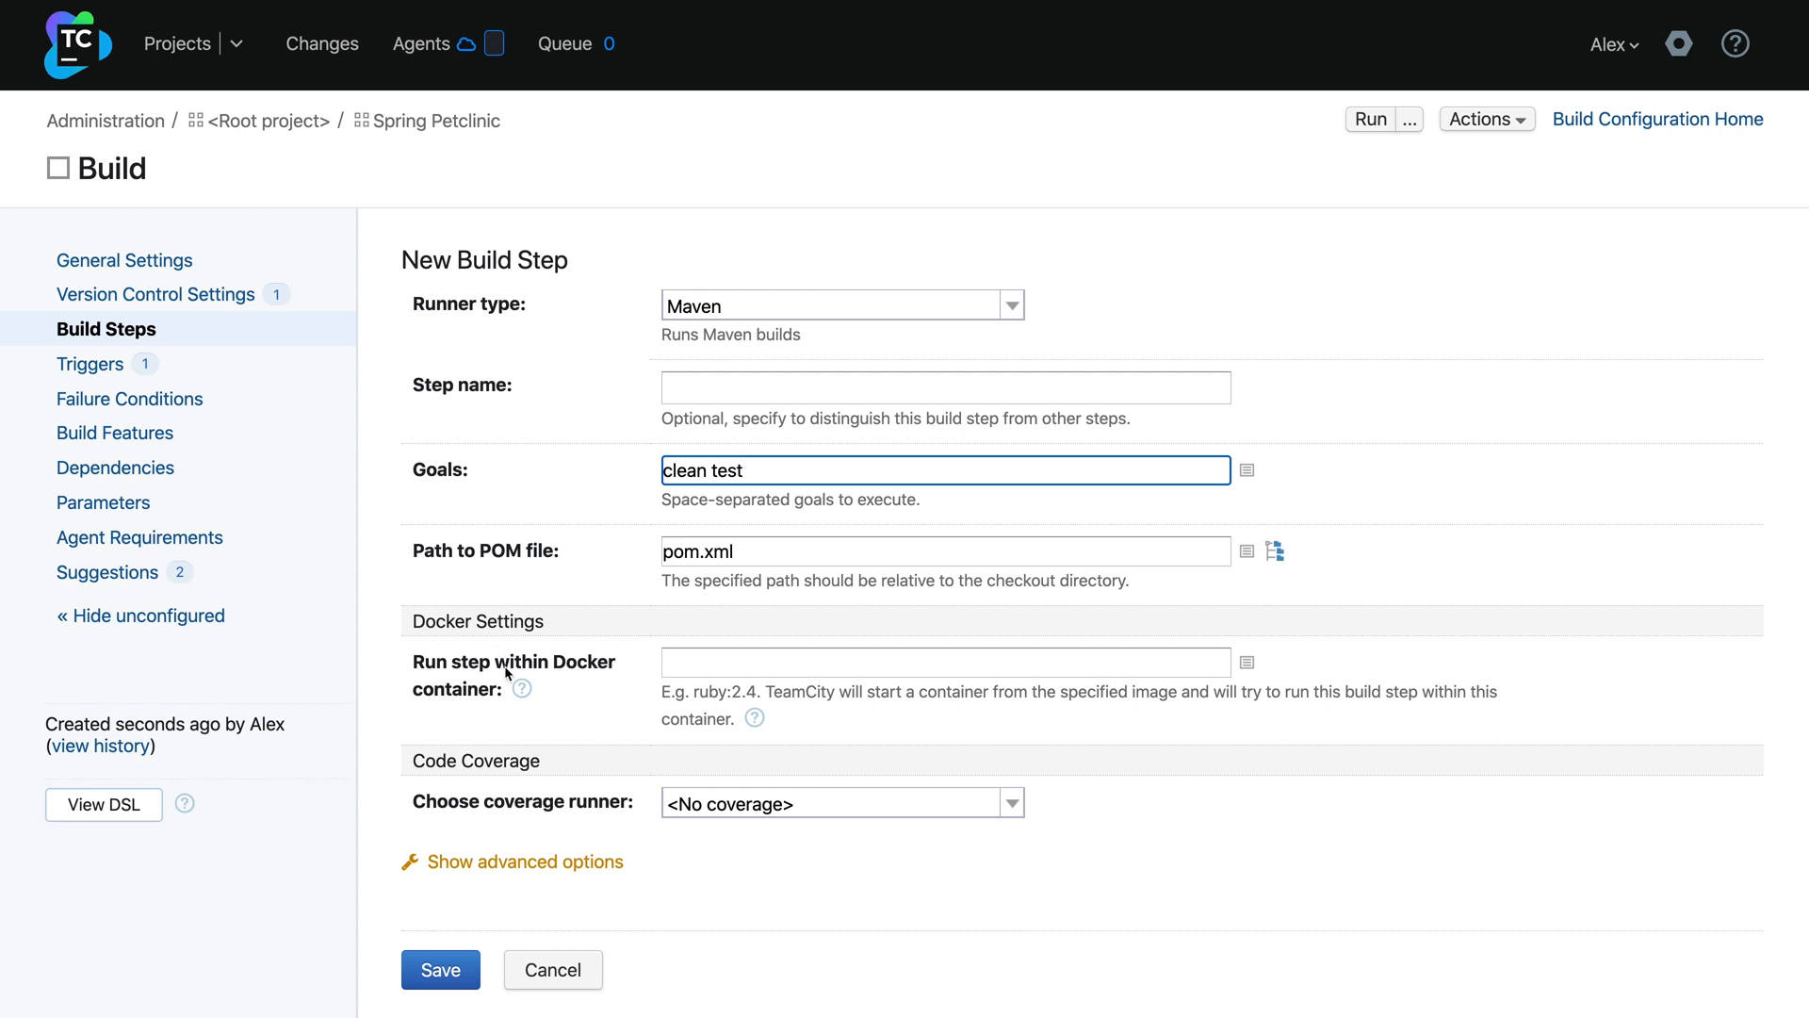
pyautogui.write('maven:3.2-jdk-')
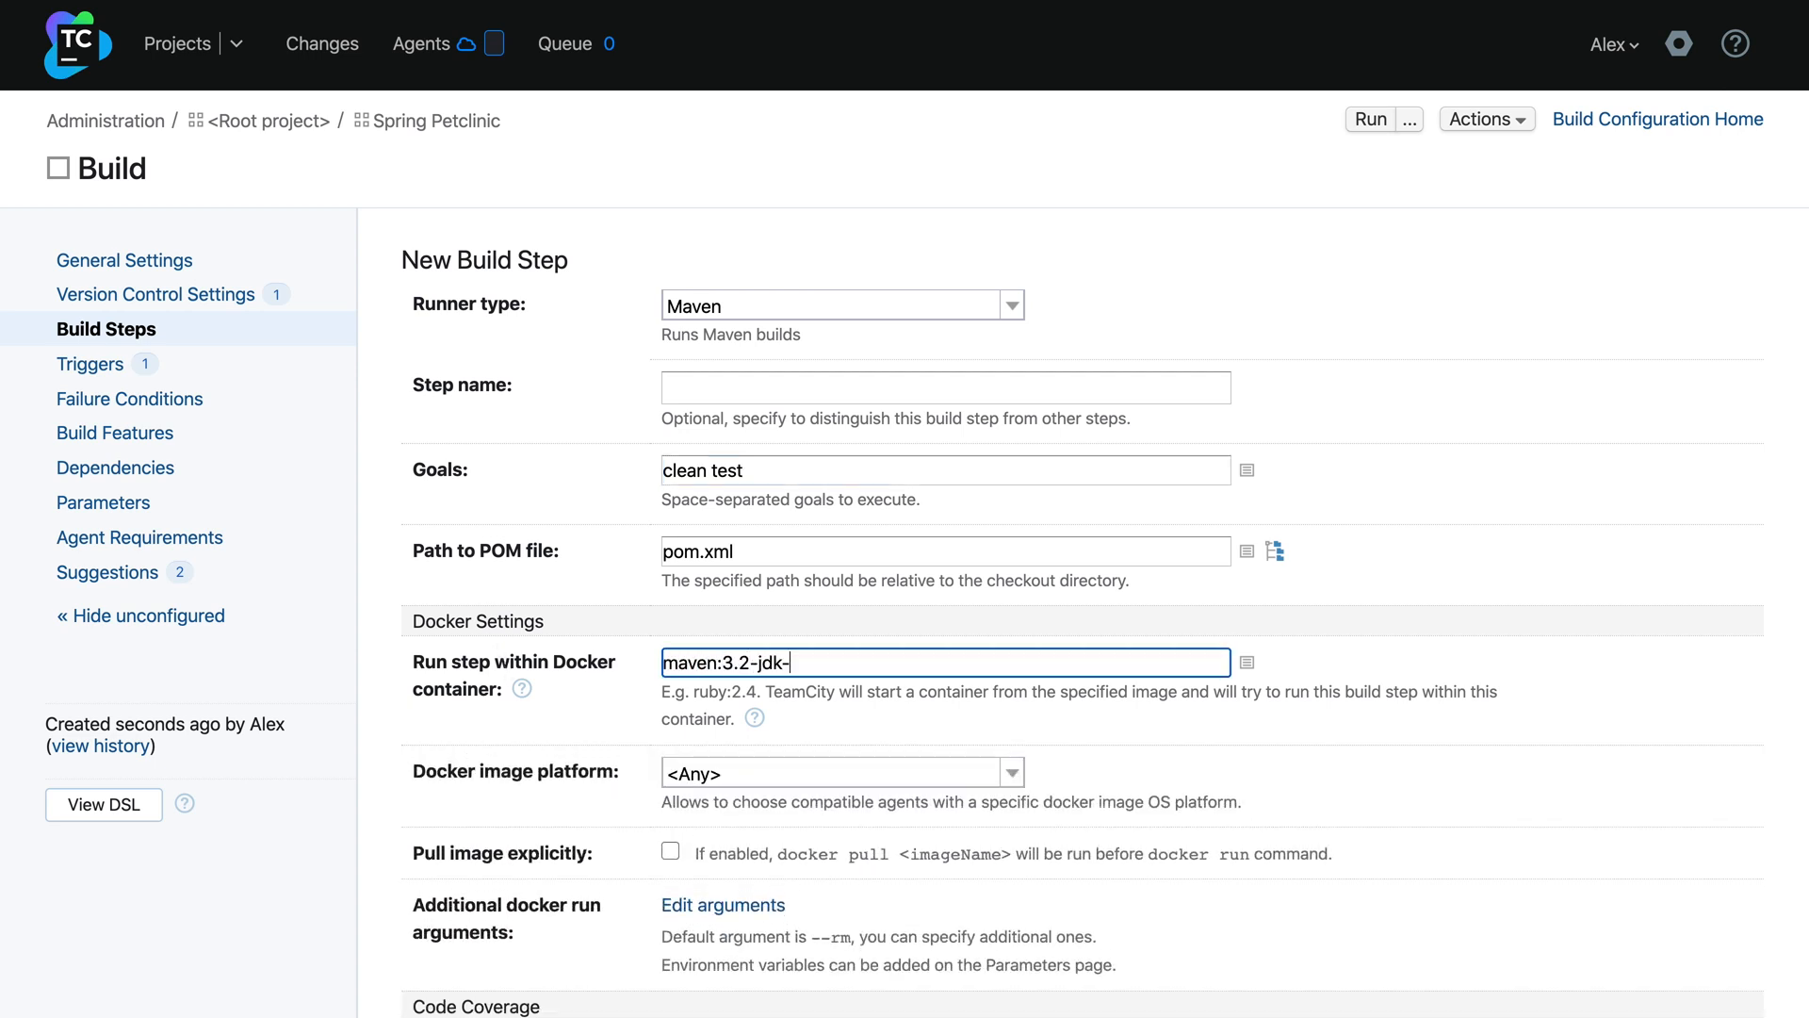
pyautogui.write('7')
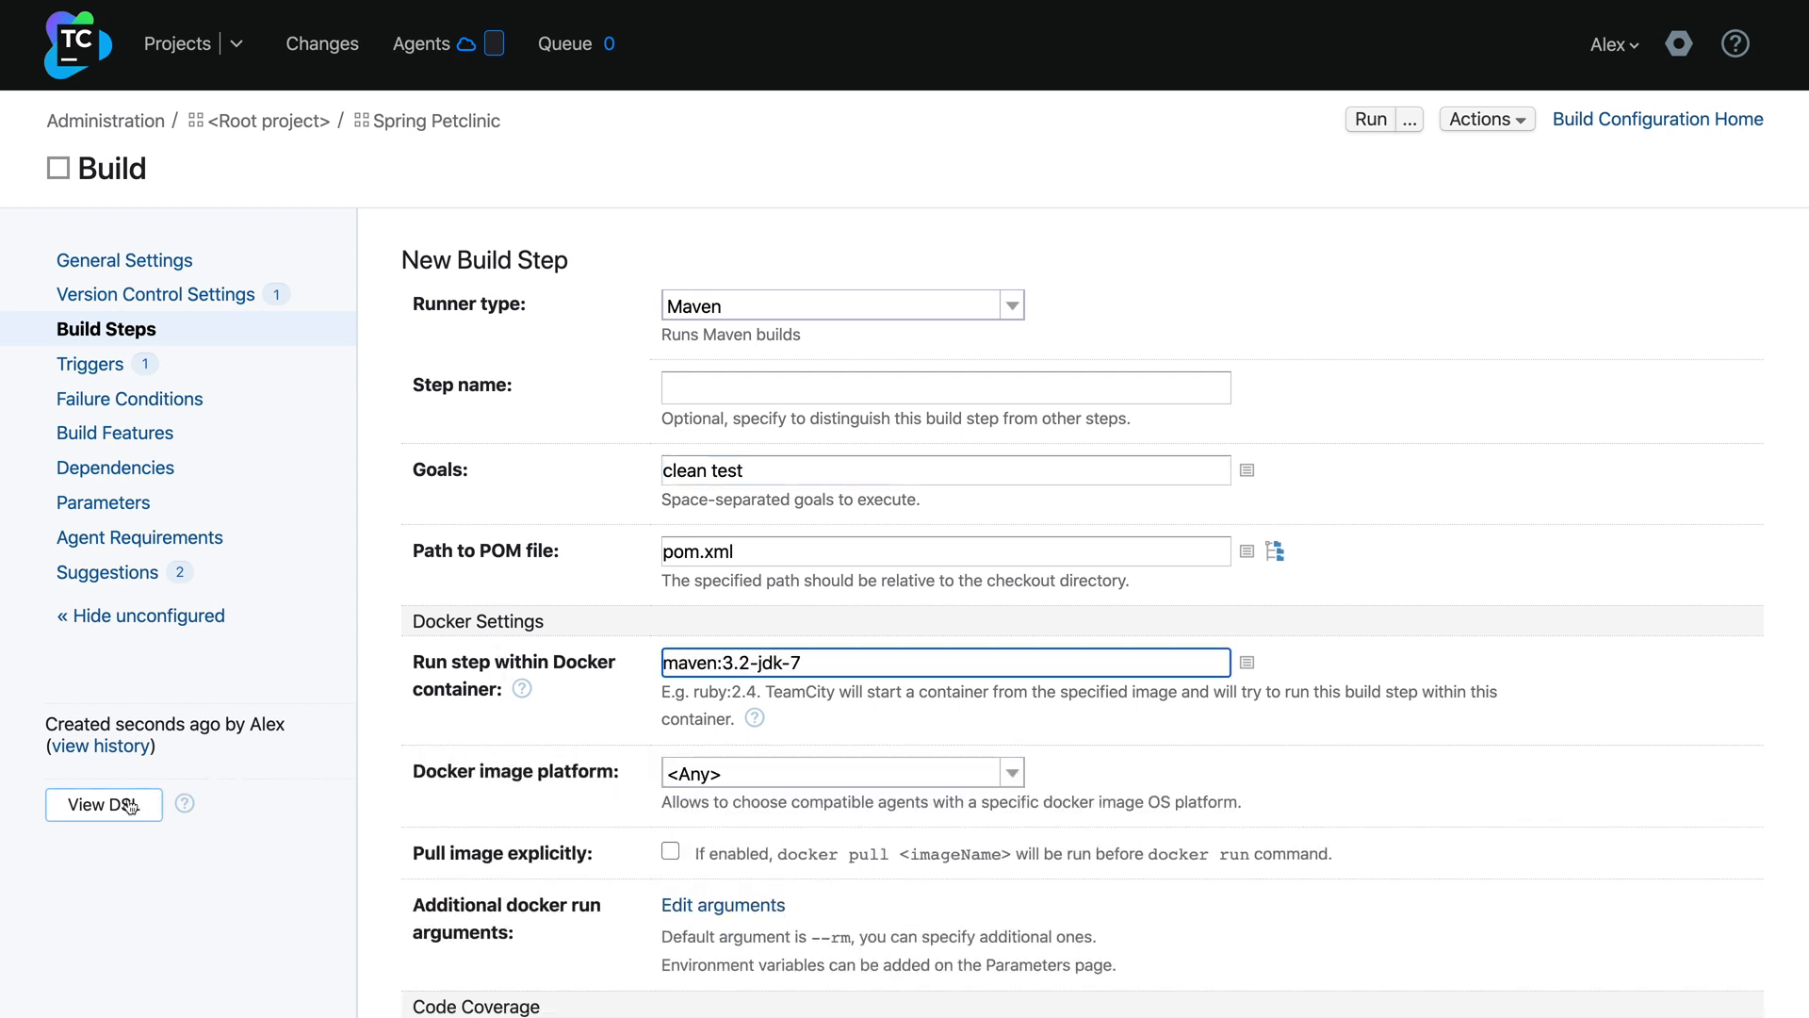
pyautogui.click(102, 805)
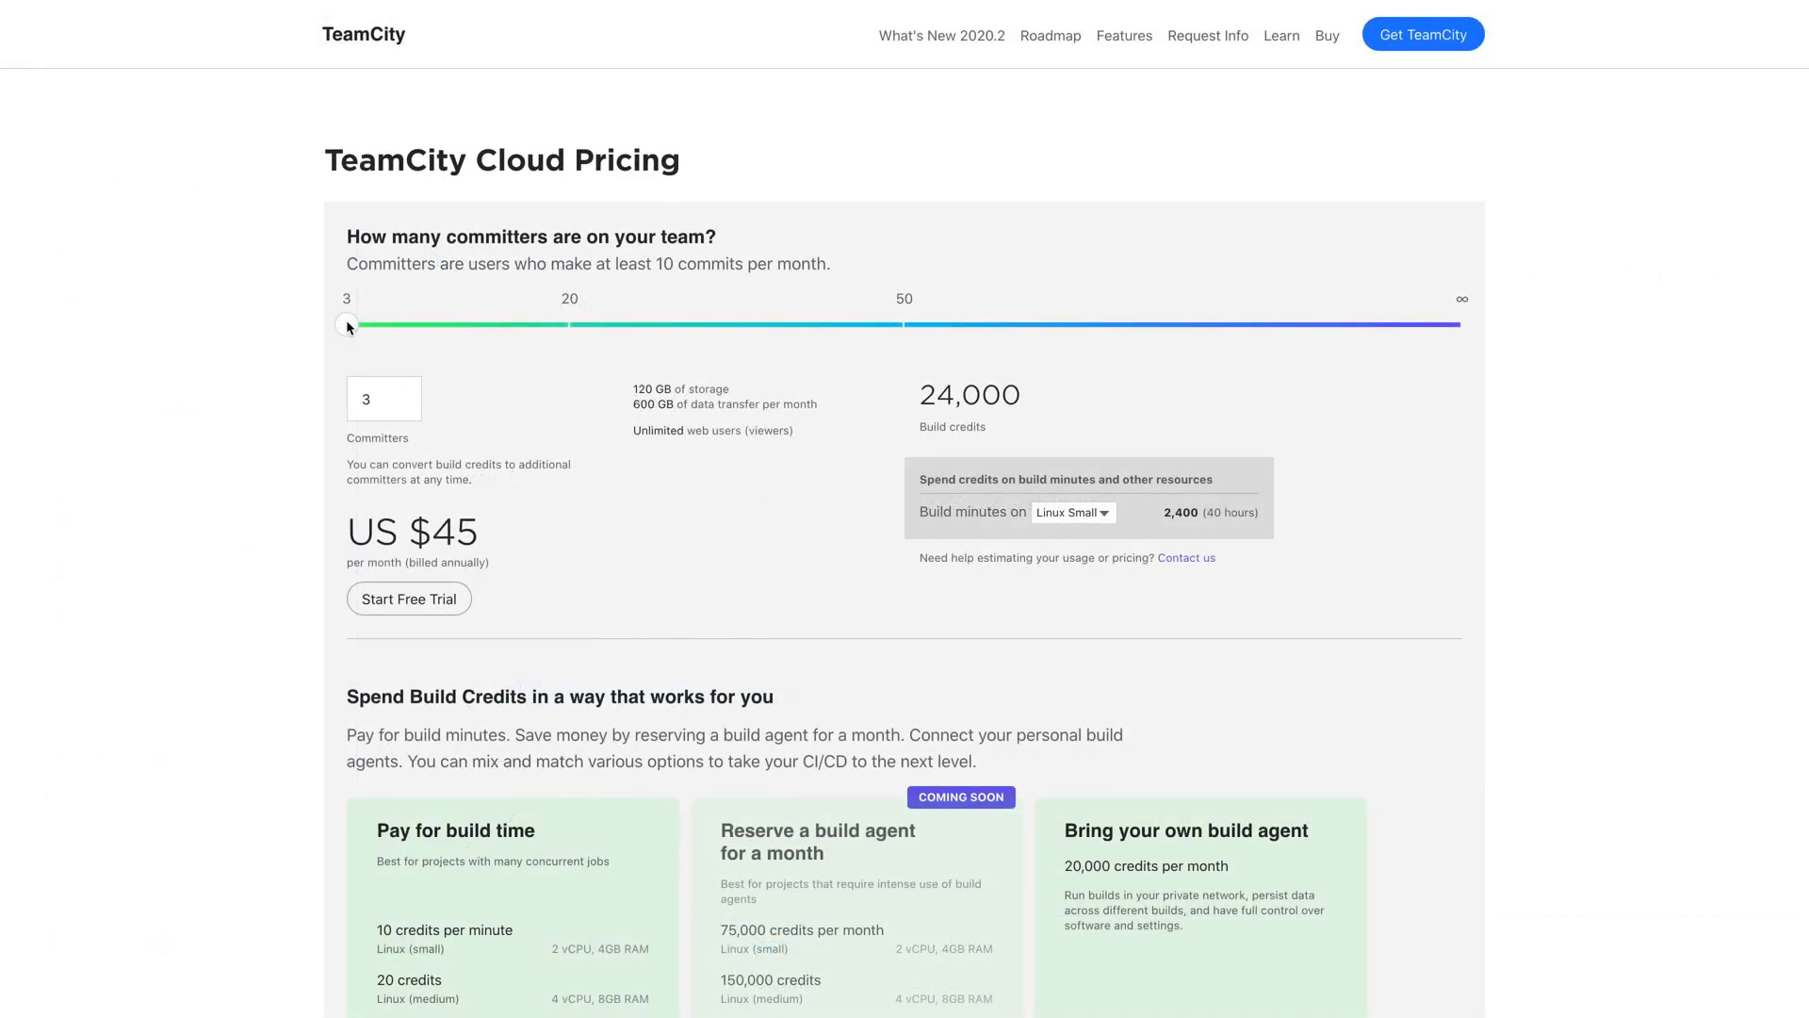
# Step: Set 42 committers (US $630/month) with build minutes estimated on Windows Medium agents
pyautogui.moveTo(347, 324); pyautogui.dragTo(664, 324)
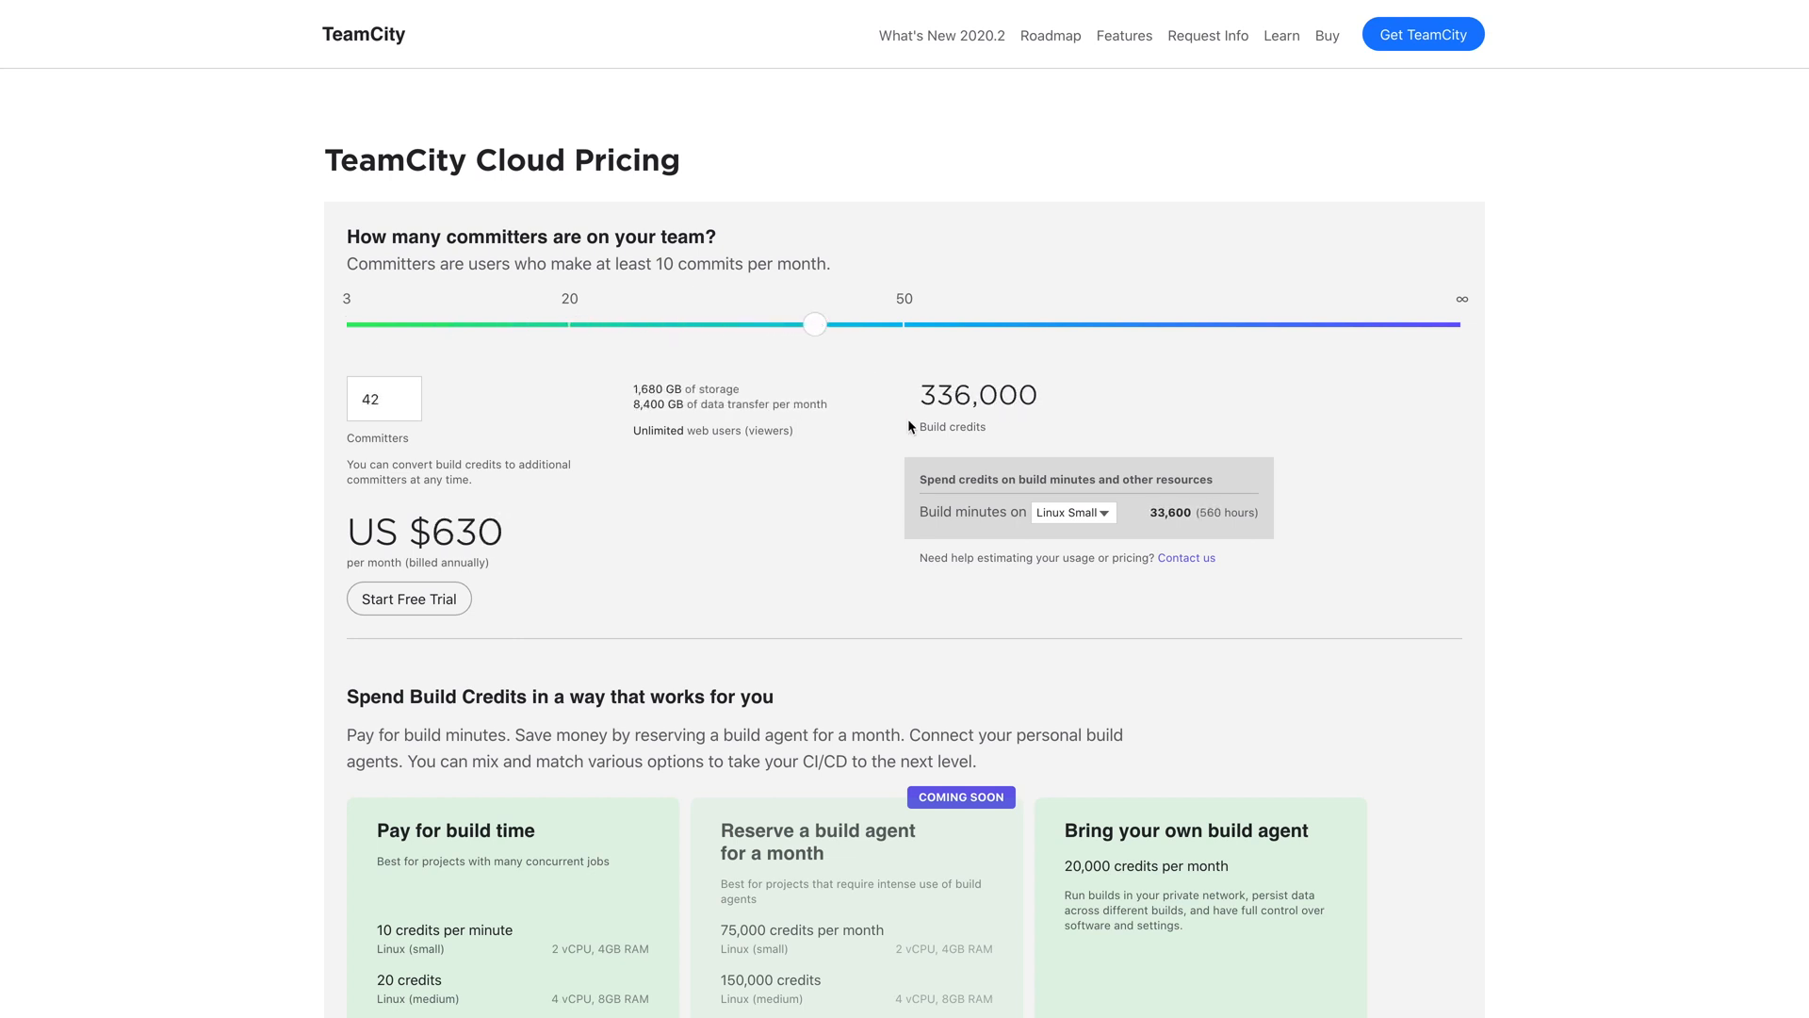
pyautogui.moveTo(982, 441)
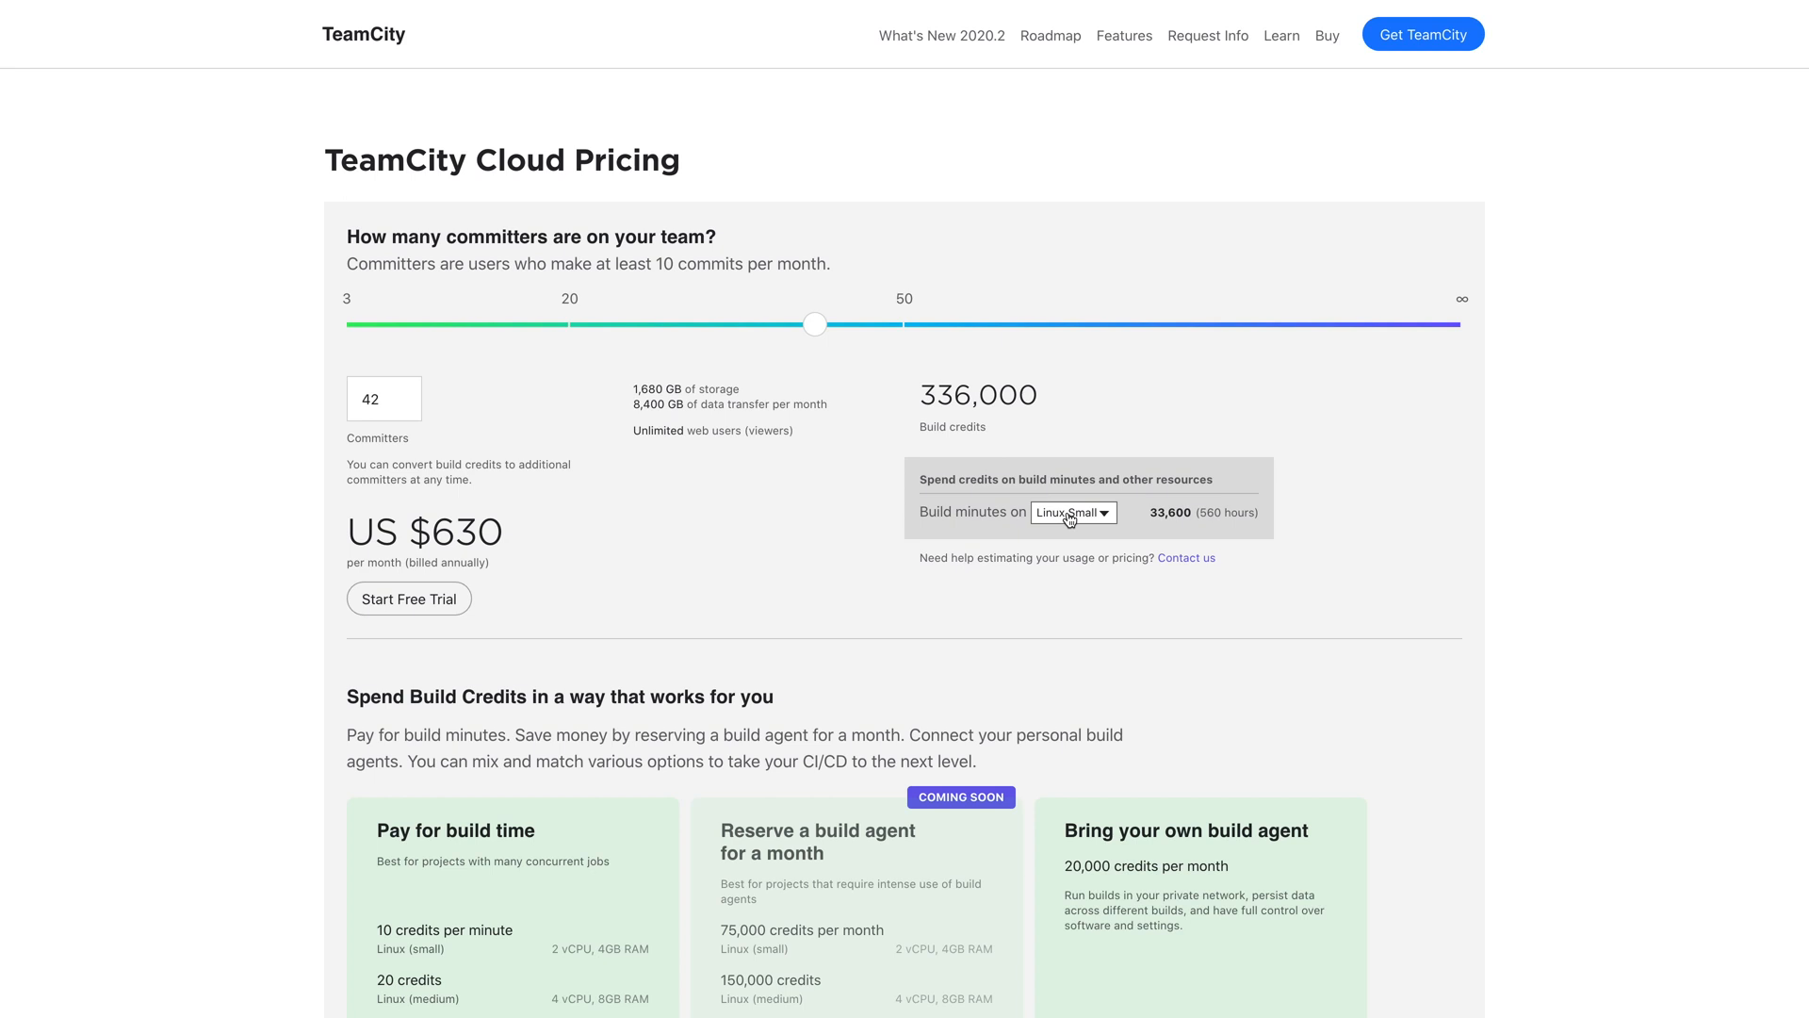
pyautogui.click(1072, 511)
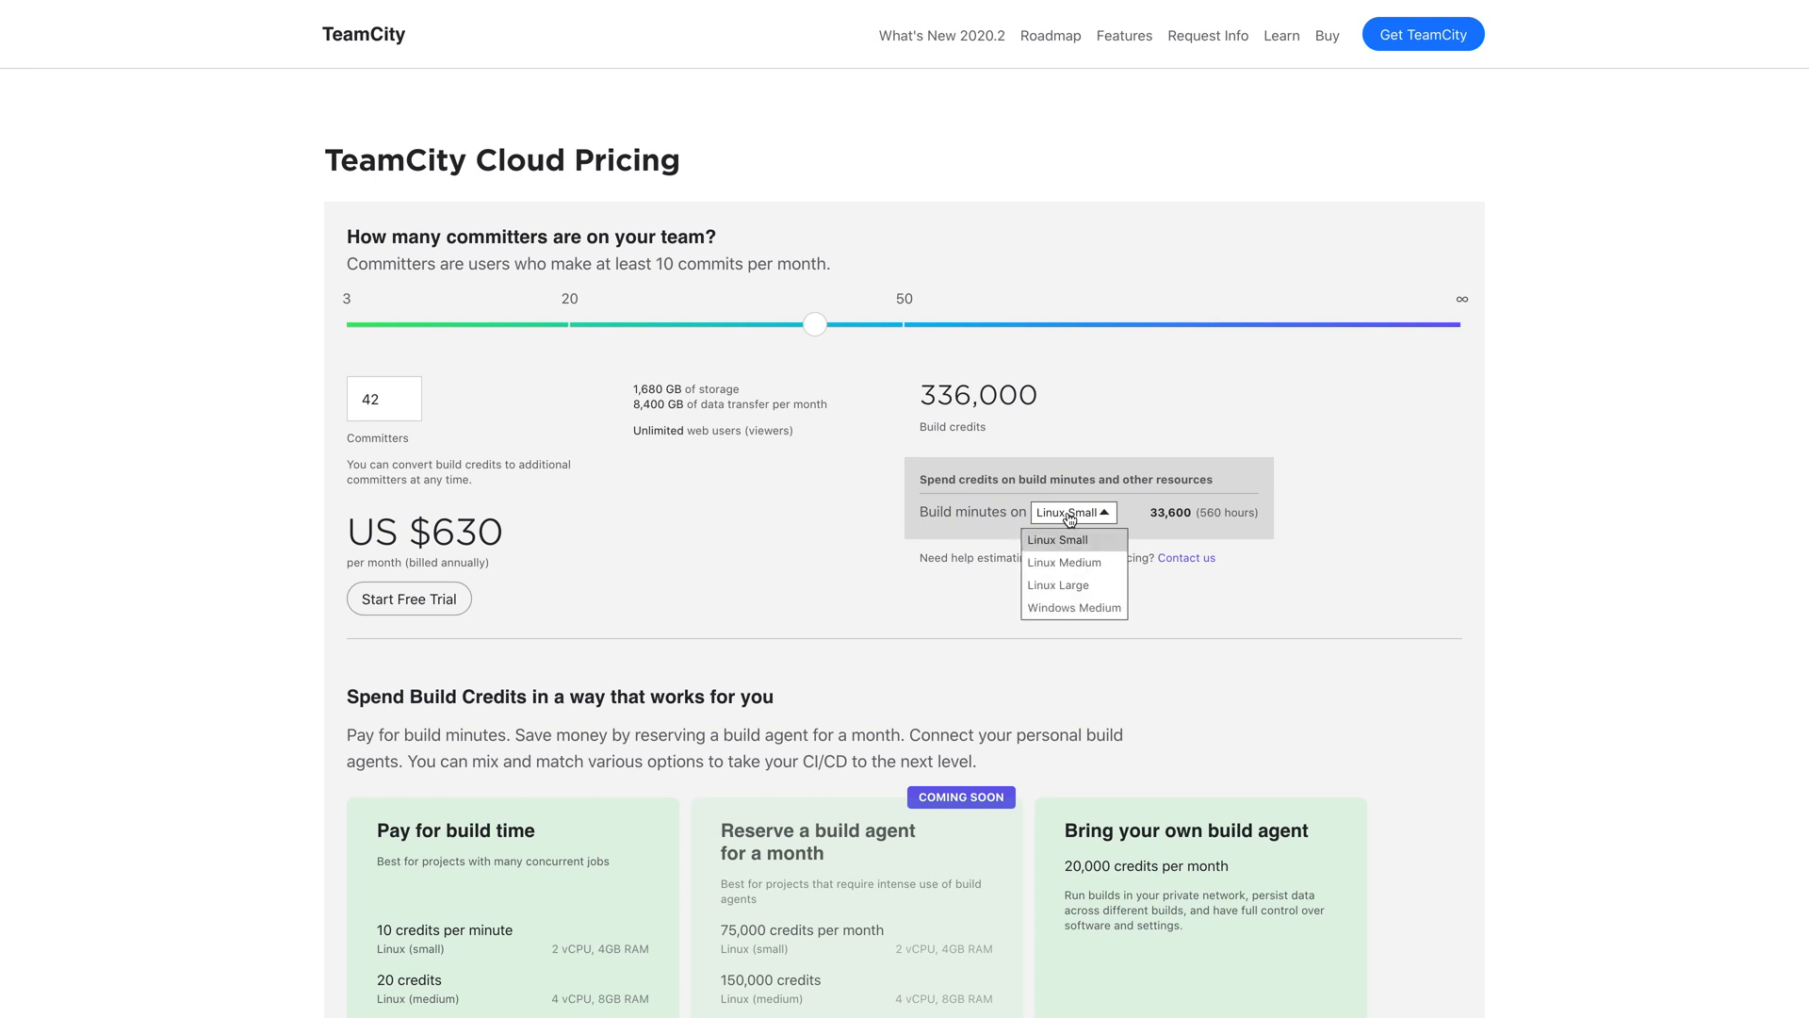
pyautogui.moveTo(1074, 599)
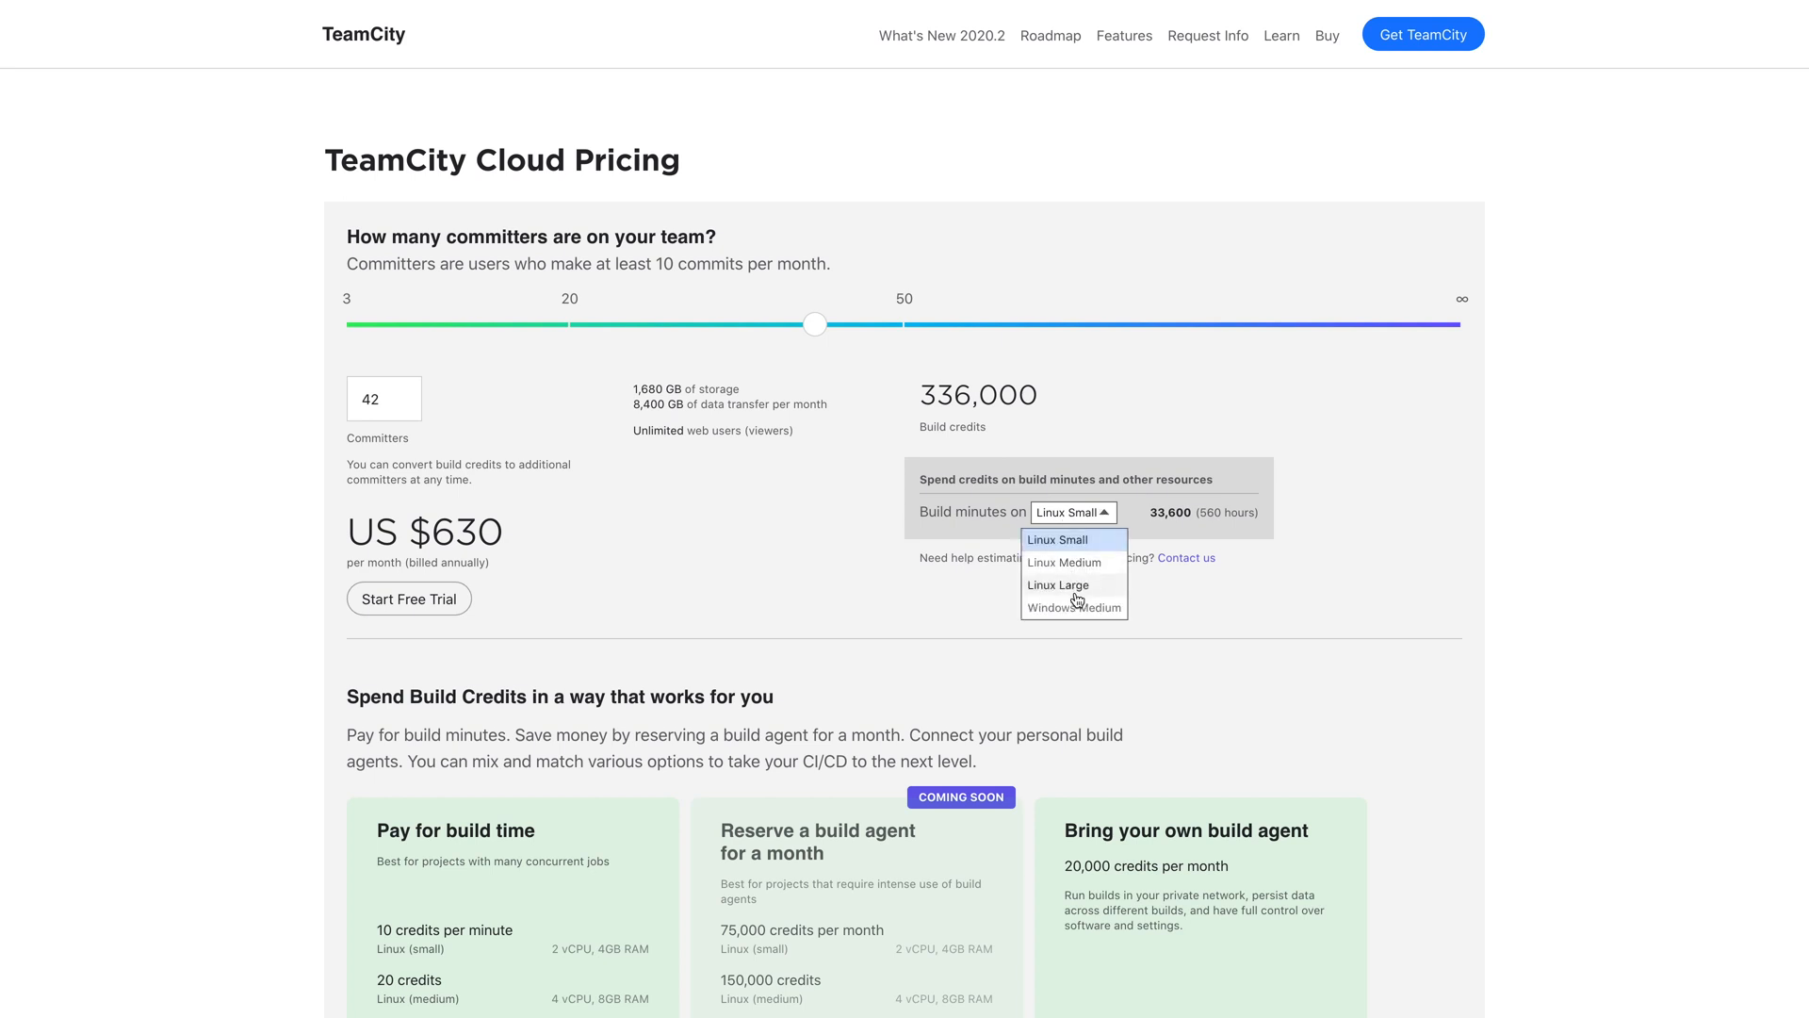
pyautogui.click(1076, 608)
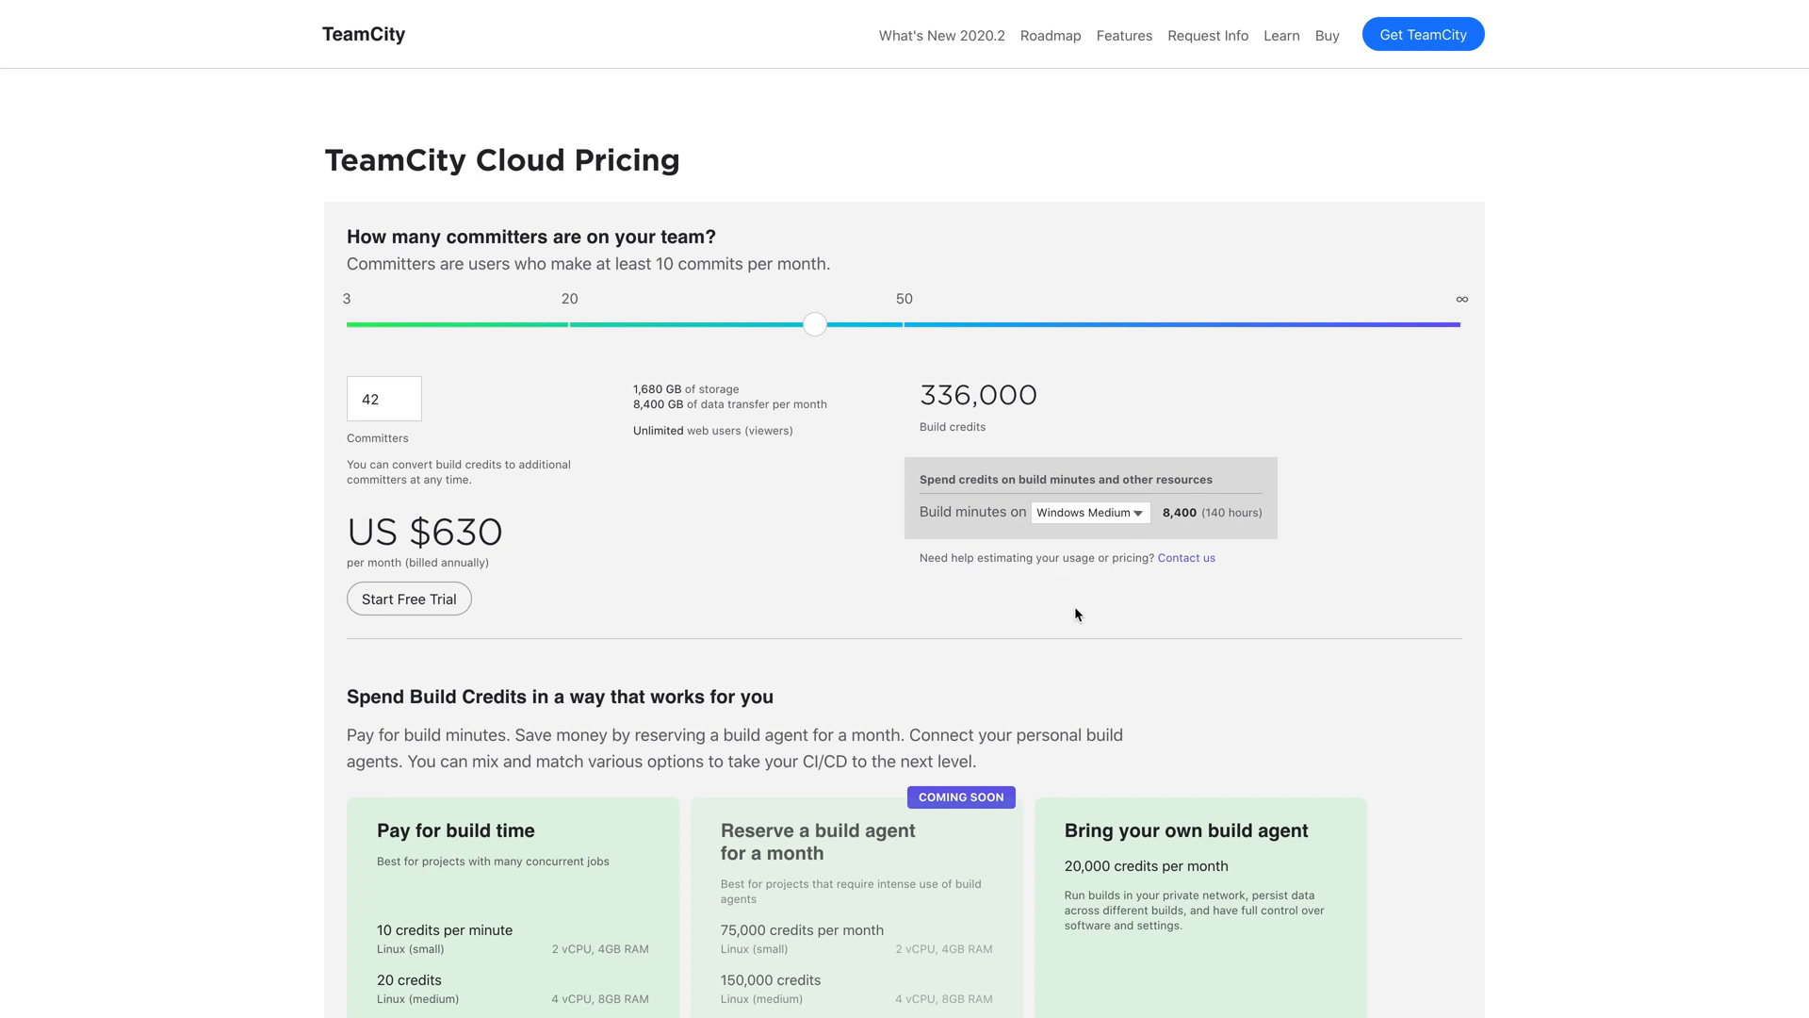
# Step: Scroll the pricing page down to the Spend Build Credits breakdown
pyautogui.scroll(-3)
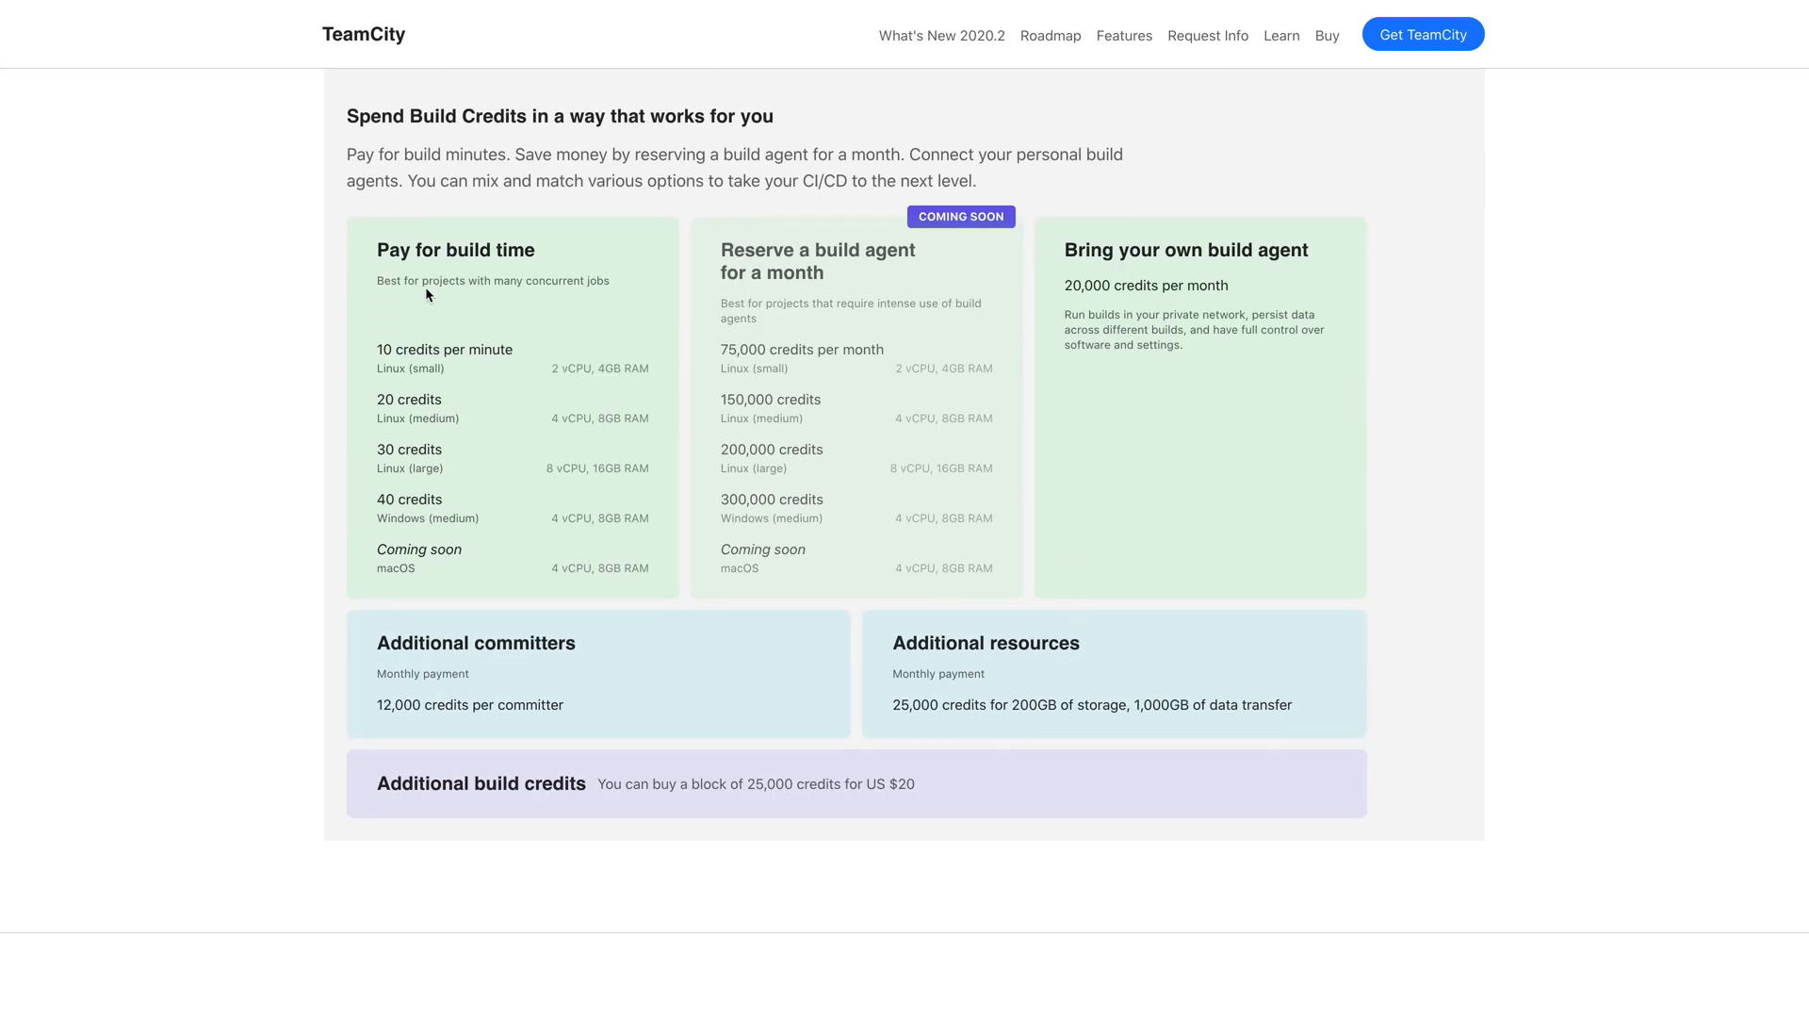
pyautogui.moveTo(556, 272)
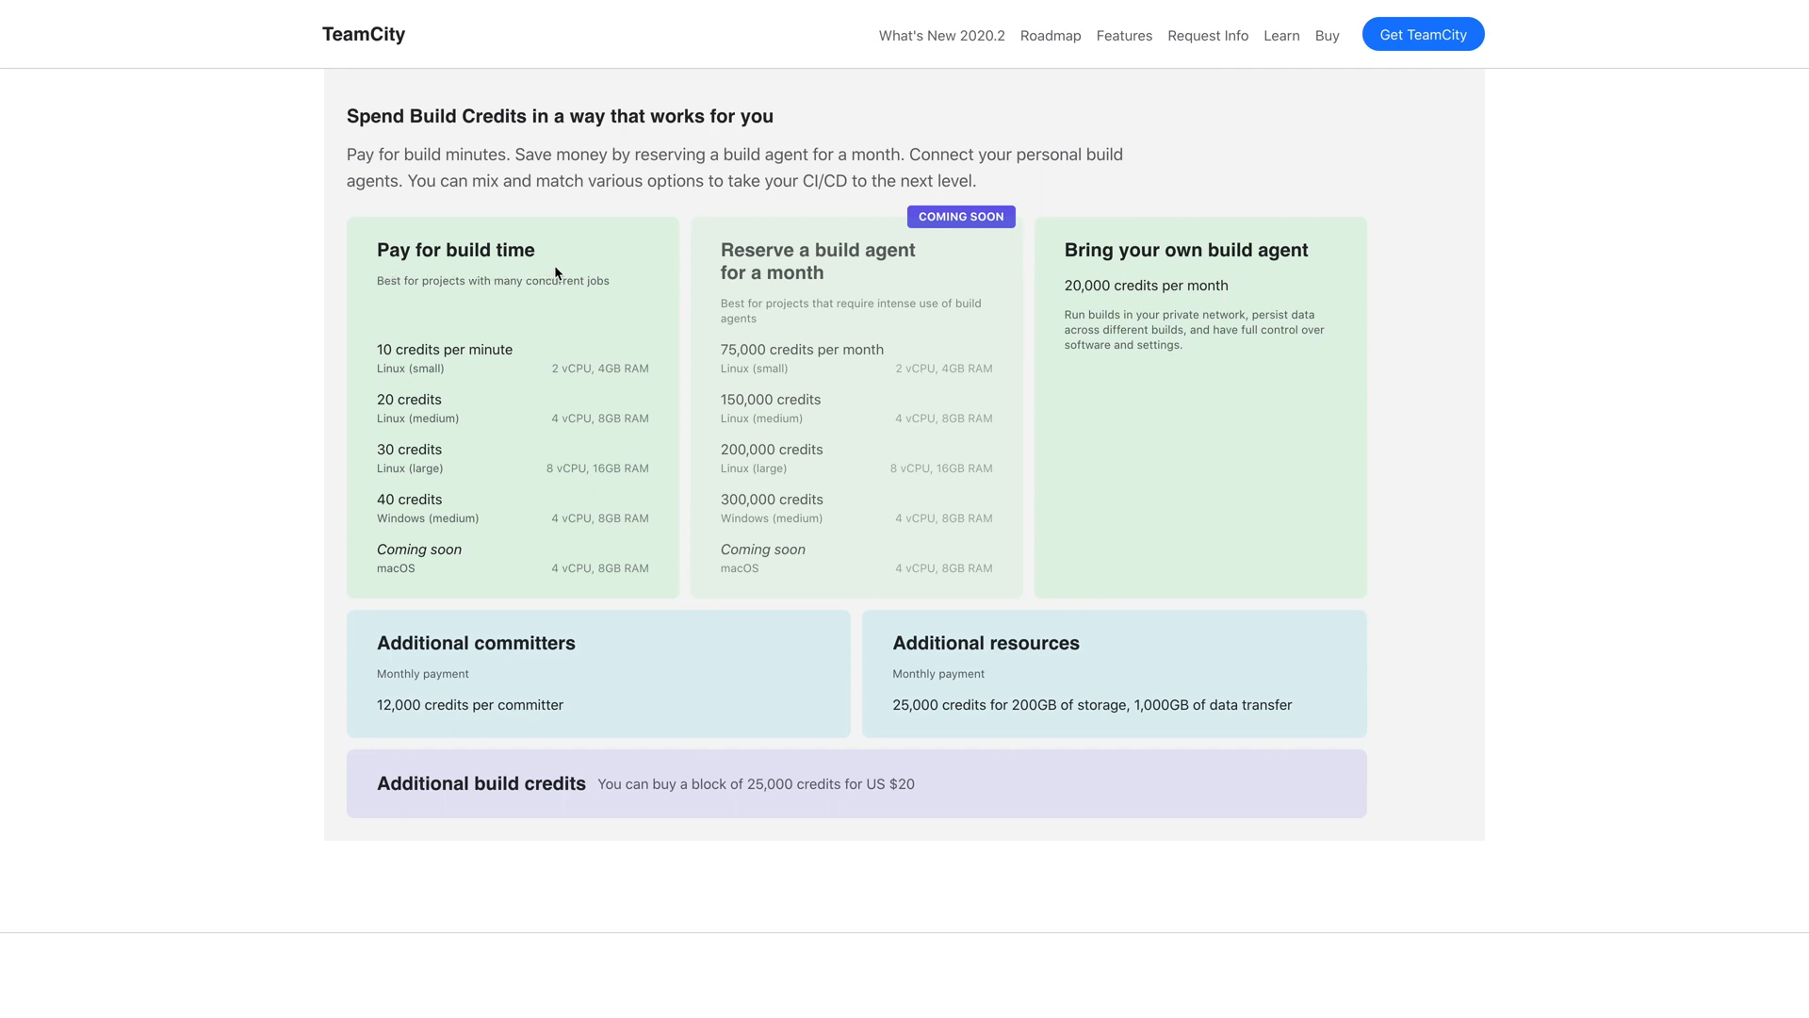
pyautogui.moveTo(1064, 275)
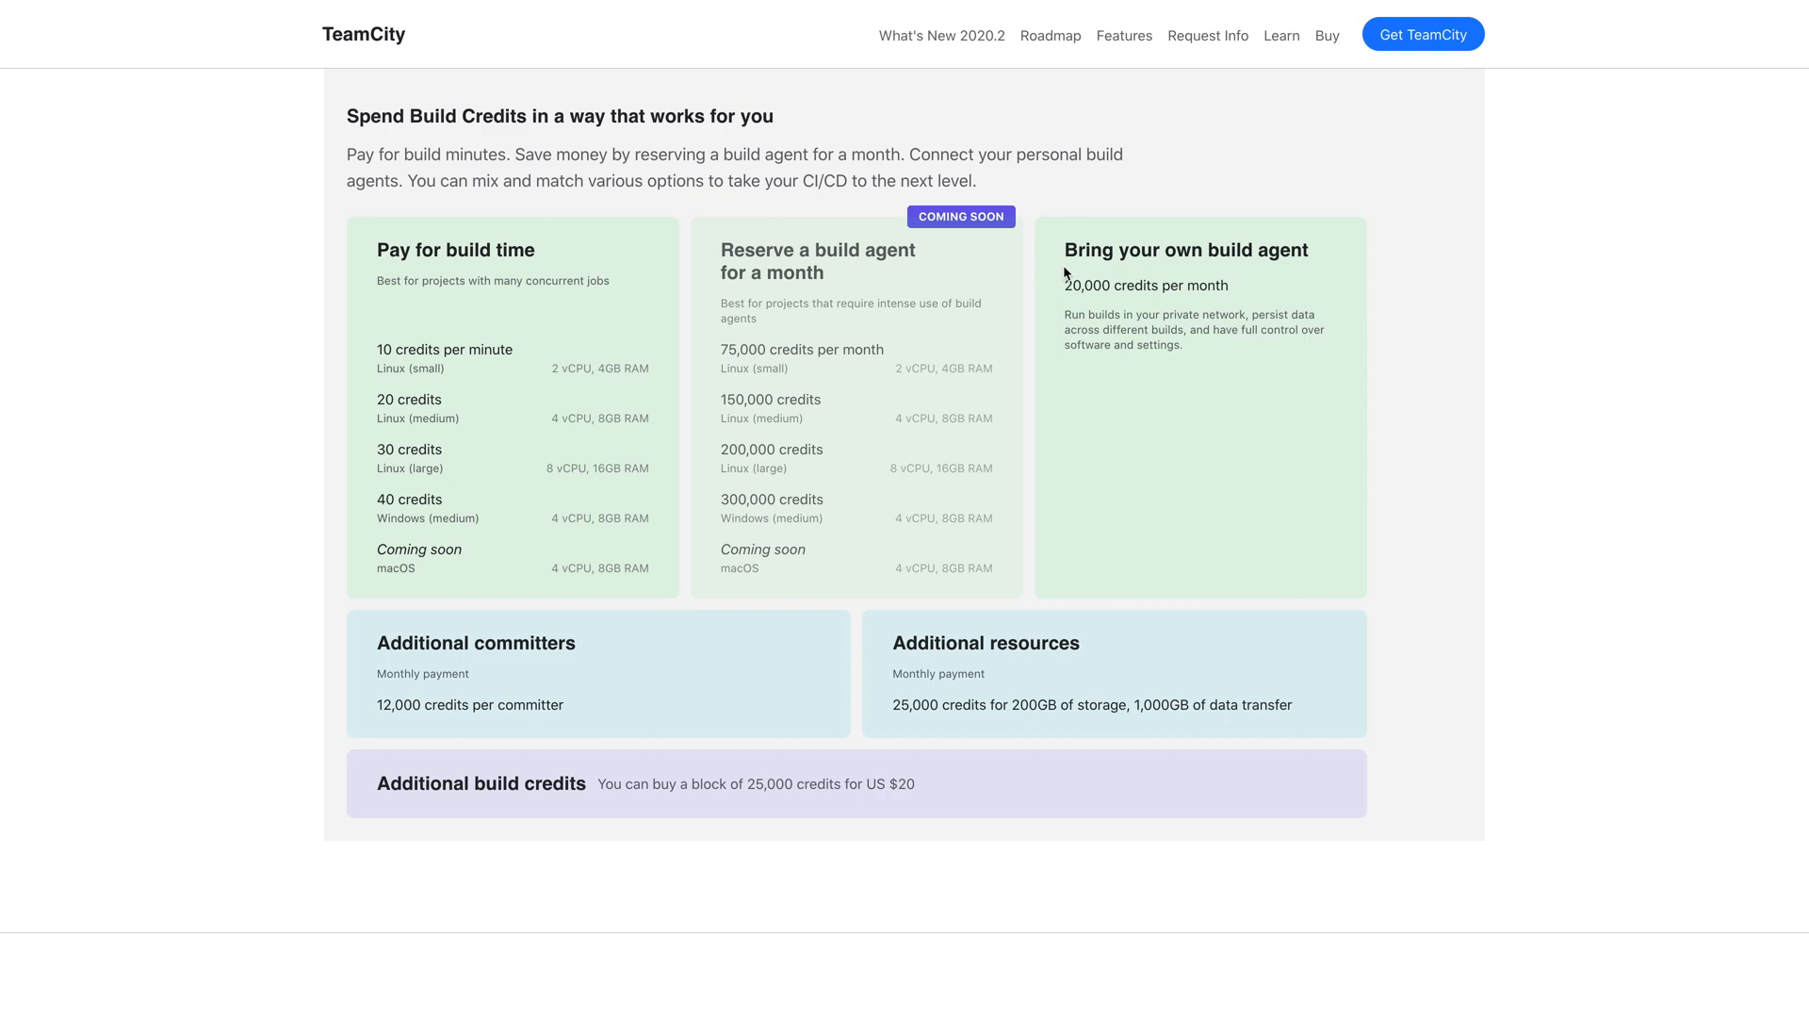
pyautogui.moveTo(1329, 272)
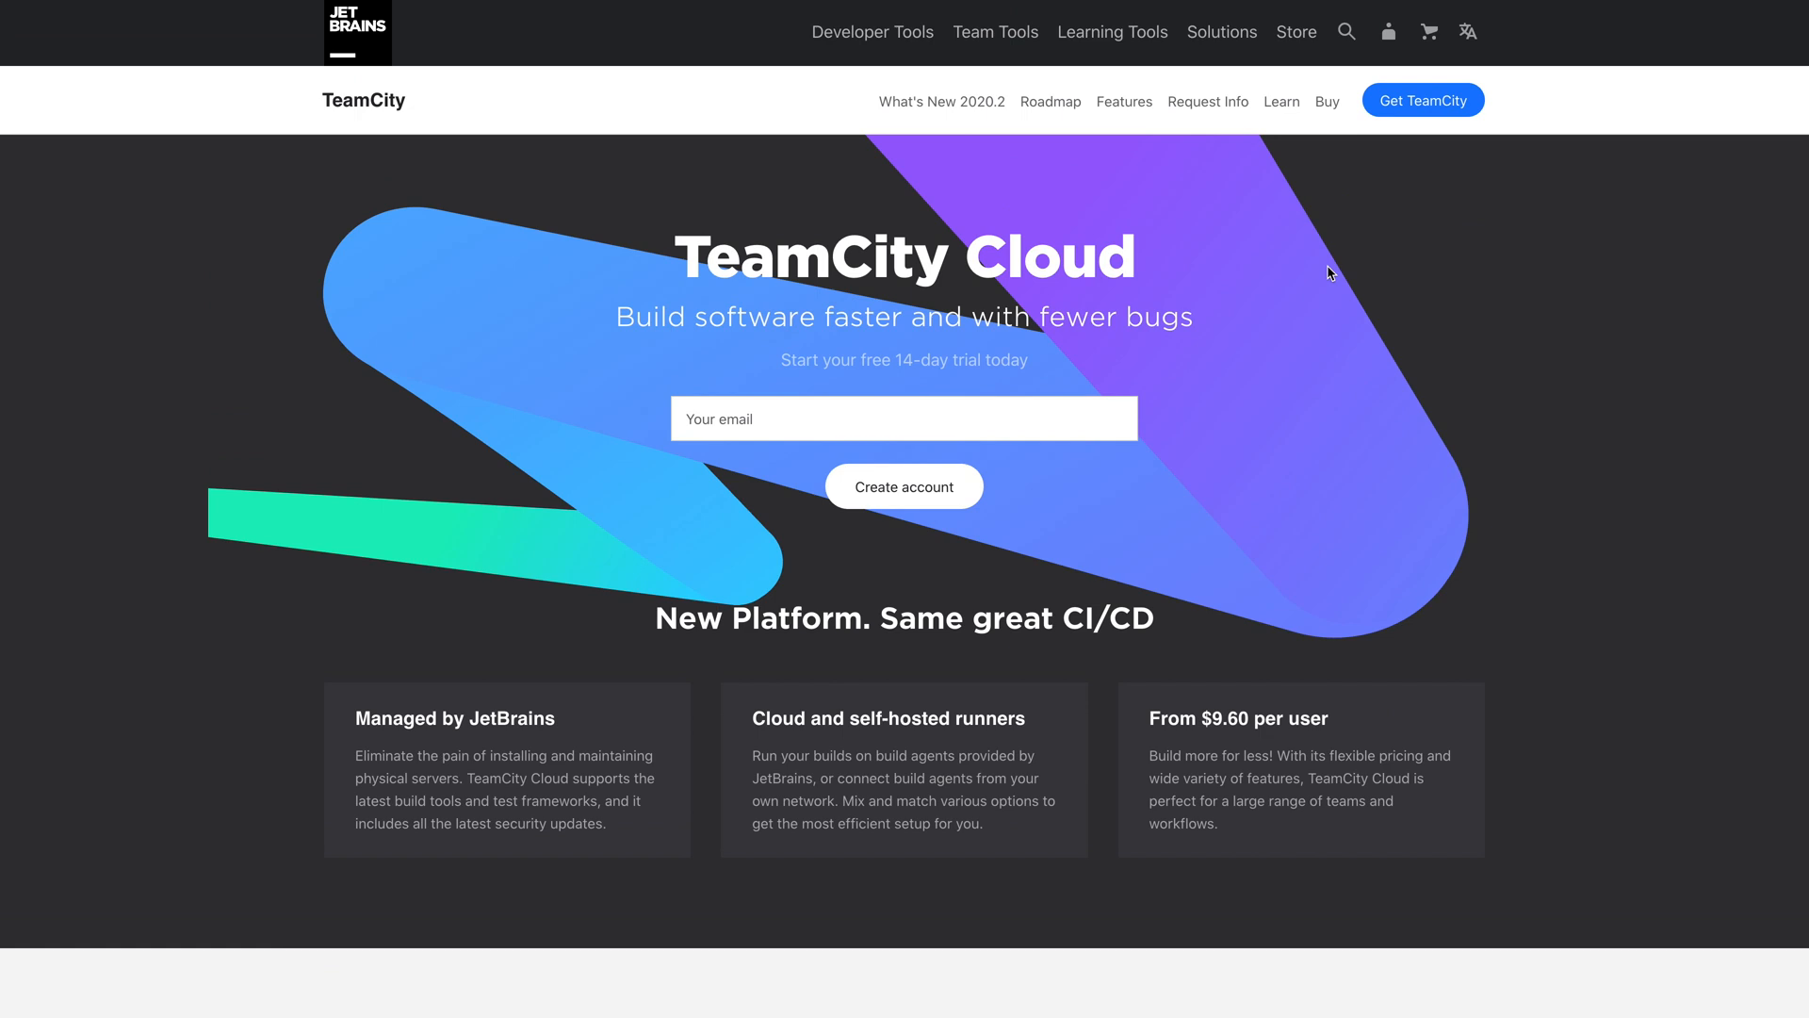
pyautogui.moveTo(833, 381)
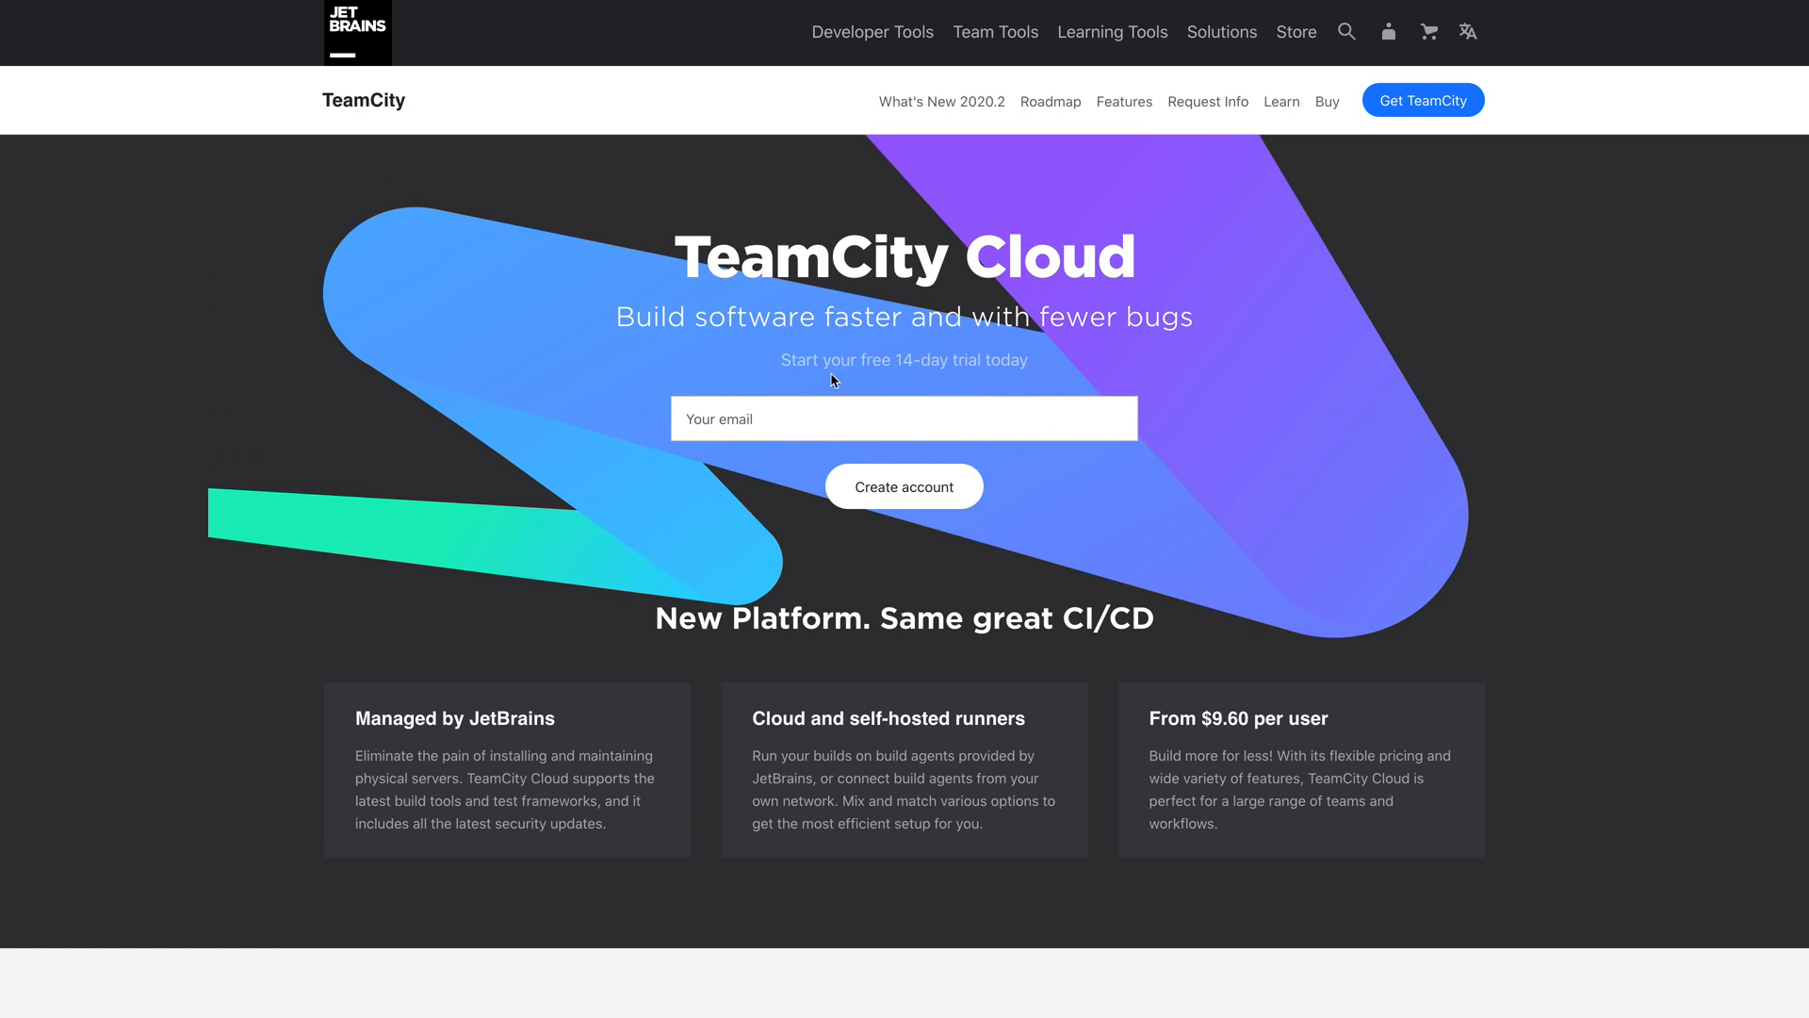
pyautogui.moveTo(1035, 380)
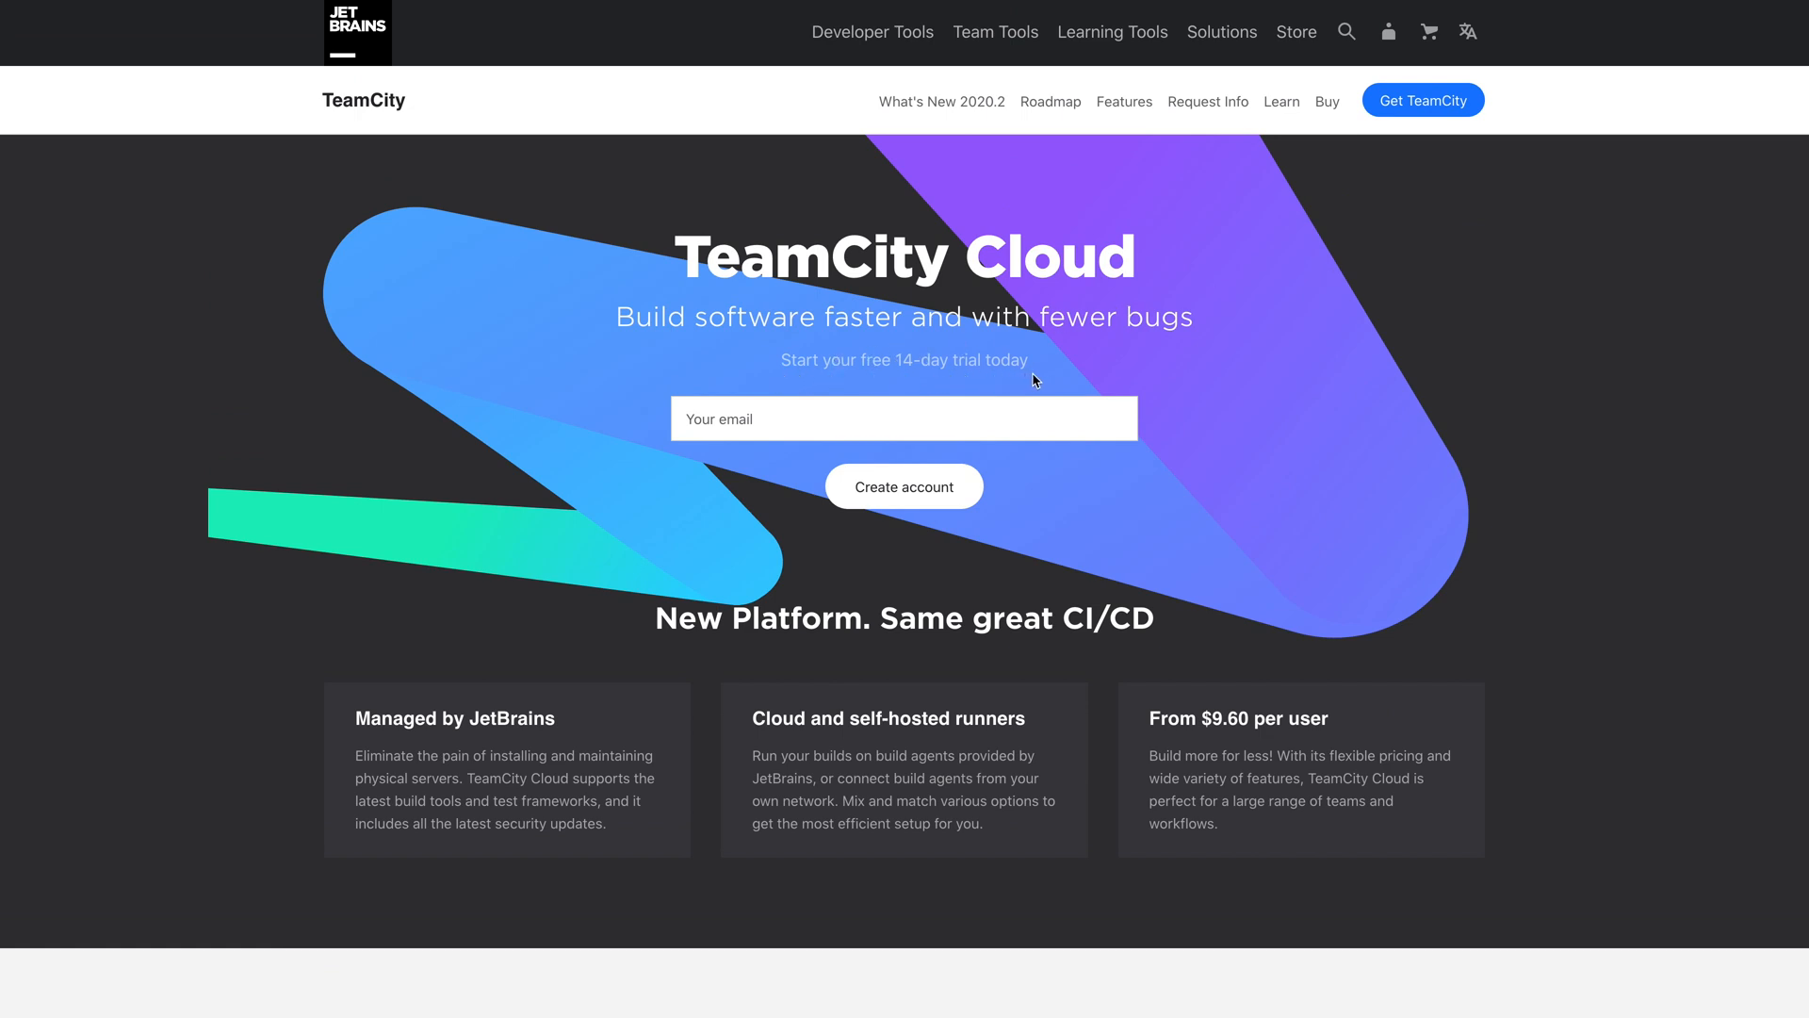